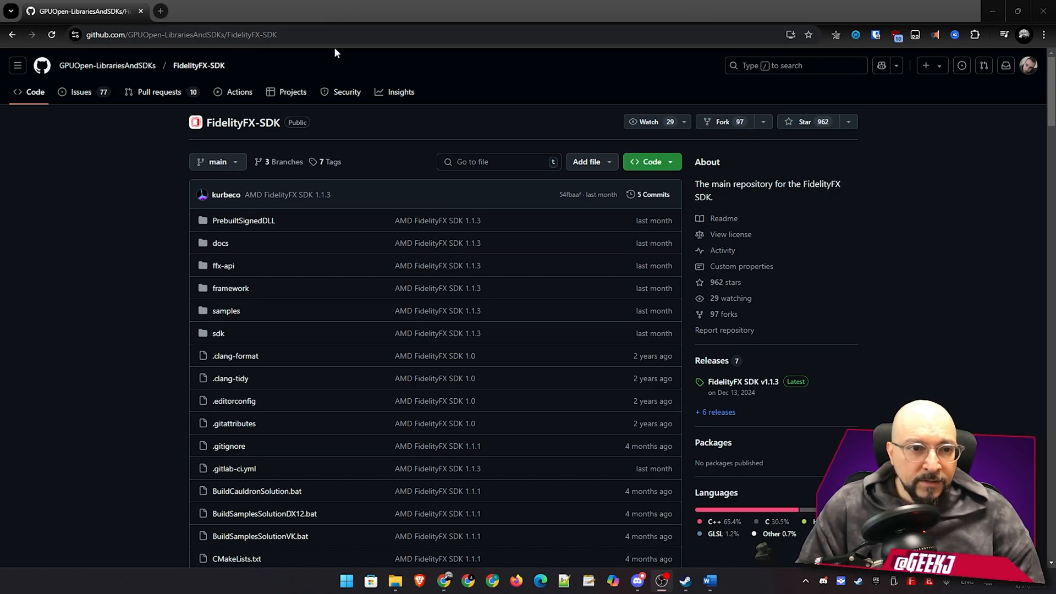
{"action": "mouse_move", "coordinate": [257, 56]}
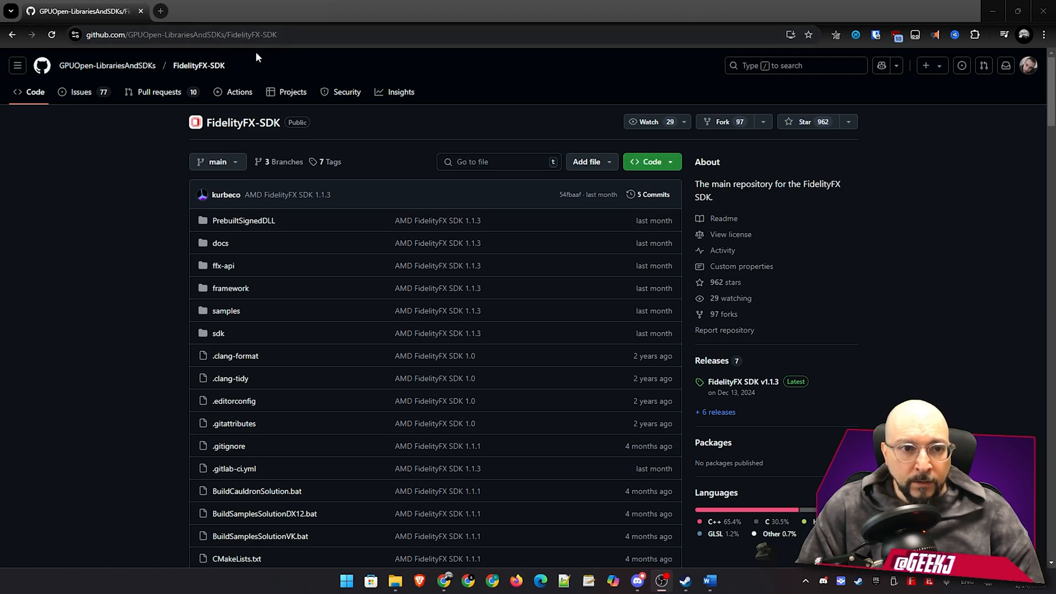
{"action": "mouse_move", "coordinate": [247, 356]}
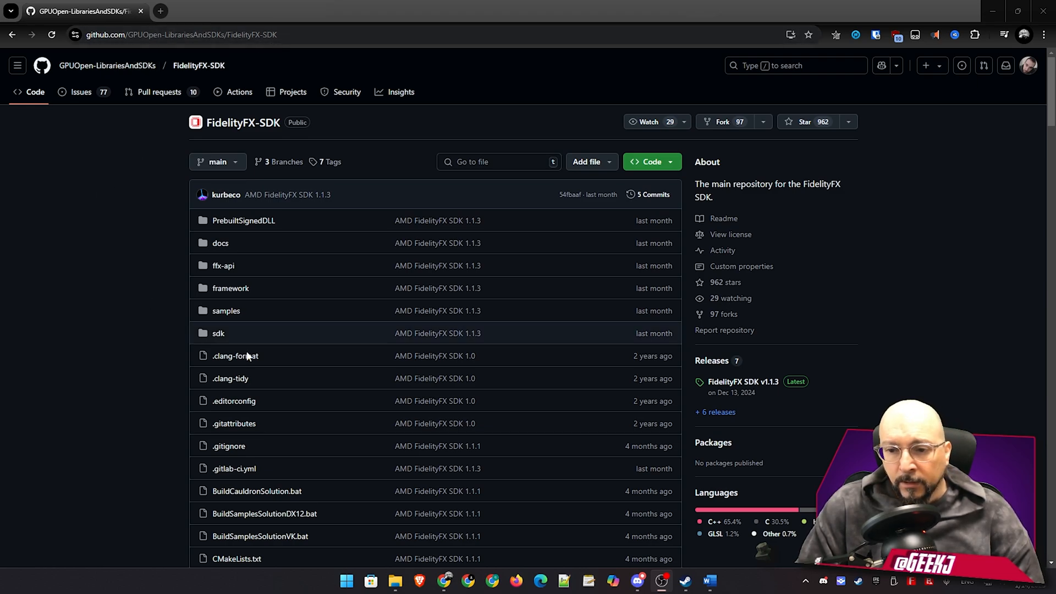
{"action": "mouse_move", "coordinate": [394, 333]}
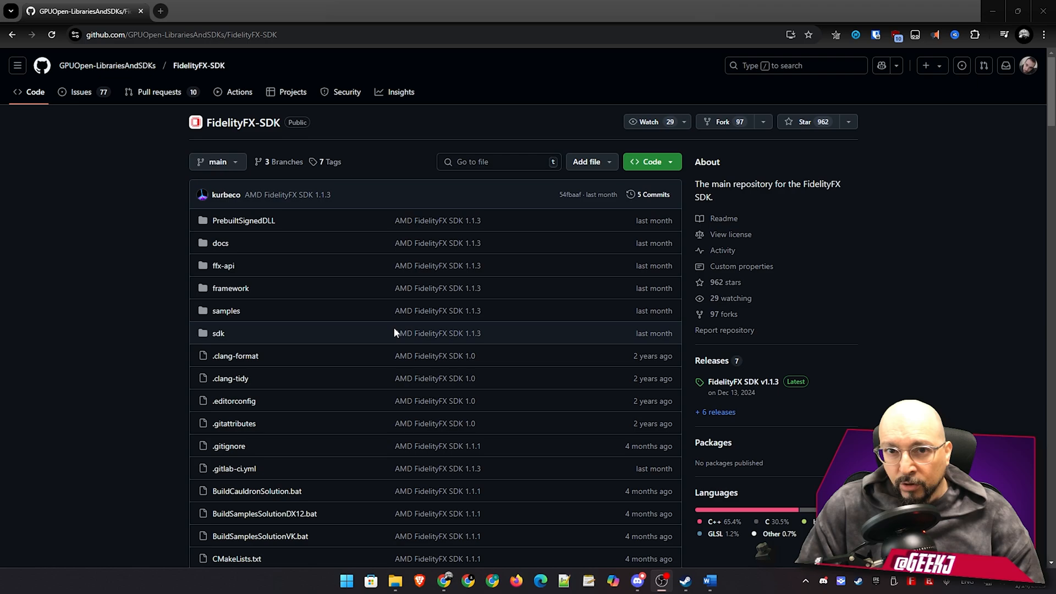
{"action": "mouse_move", "coordinate": [783, 223]}
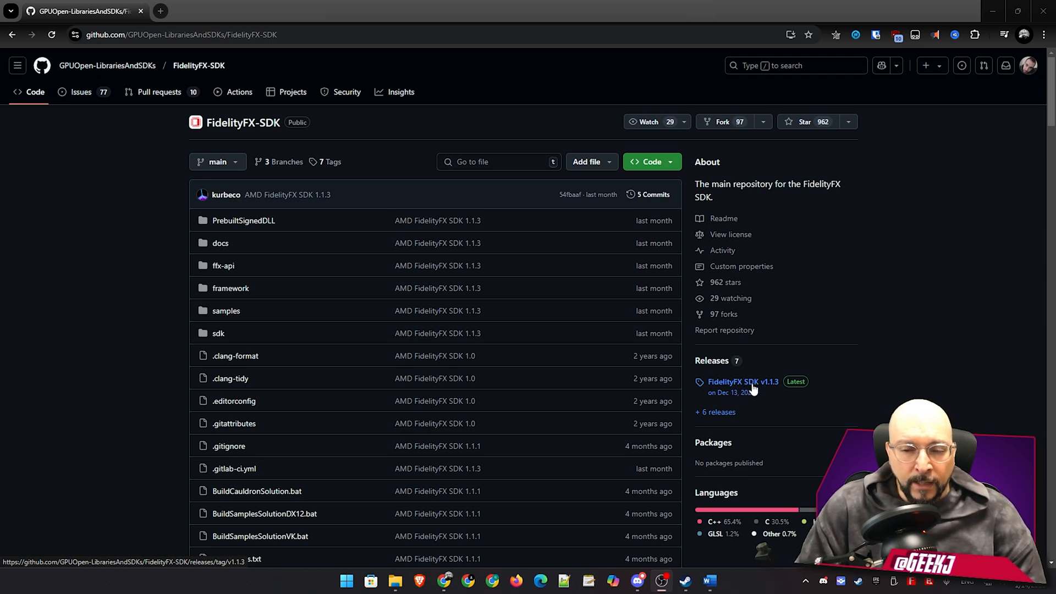
{"action": "mouse_move", "coordinate": [762, 396]}
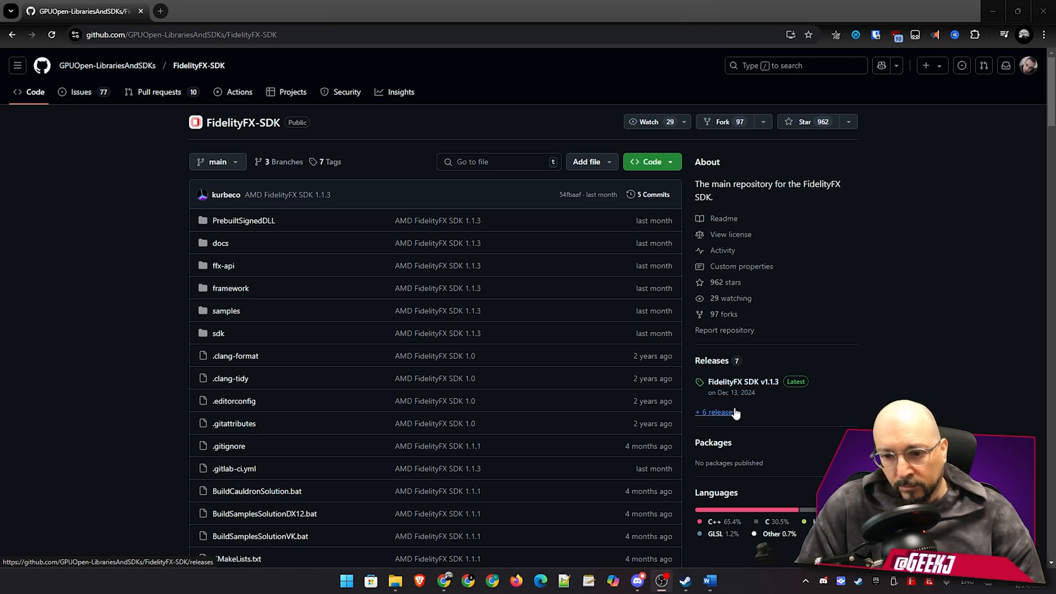
{"action": "mouse_move", "coordinate": [713, 418]}
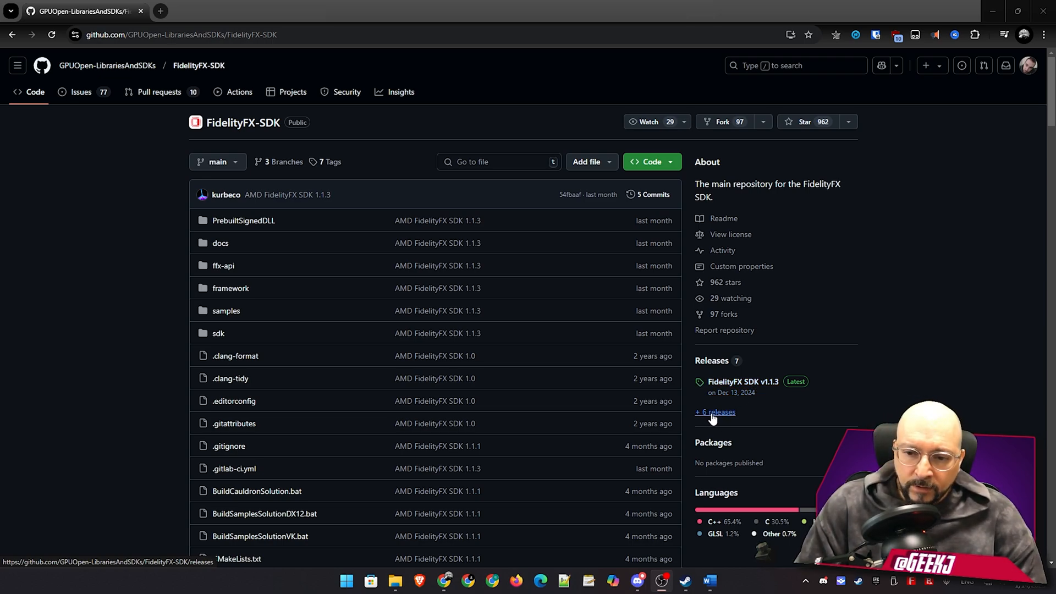
- Browse the SDK releases list down to the v1.1.3 assets and download FidelityFX-SDK-v1.1.3.zip
{"action": "left_click", "coordinate": [714, 413]}
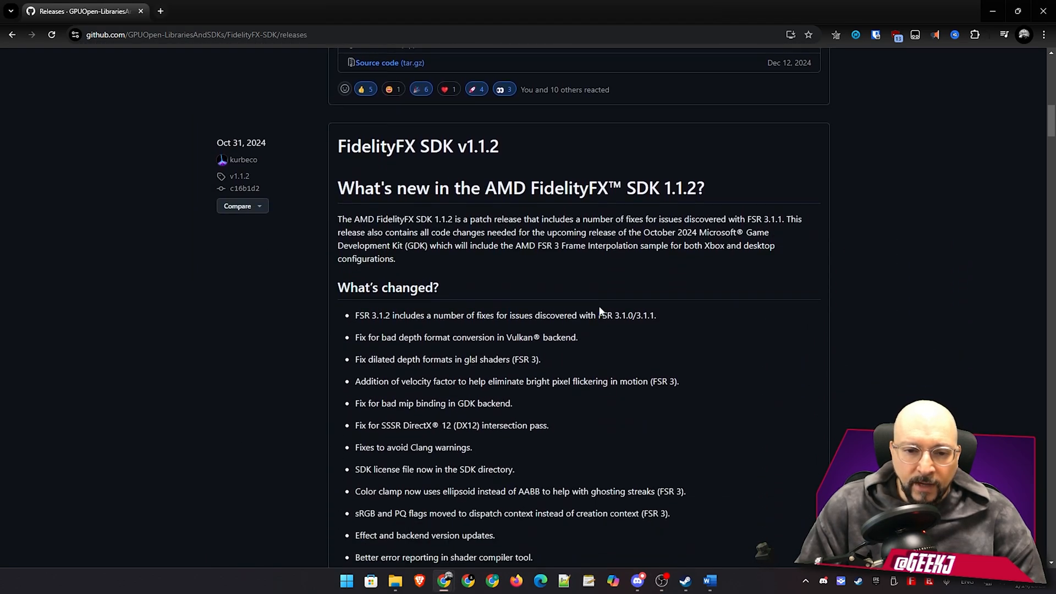
{"action": "scroll", "scroll_direction": "up", "scroll_amount": 3}
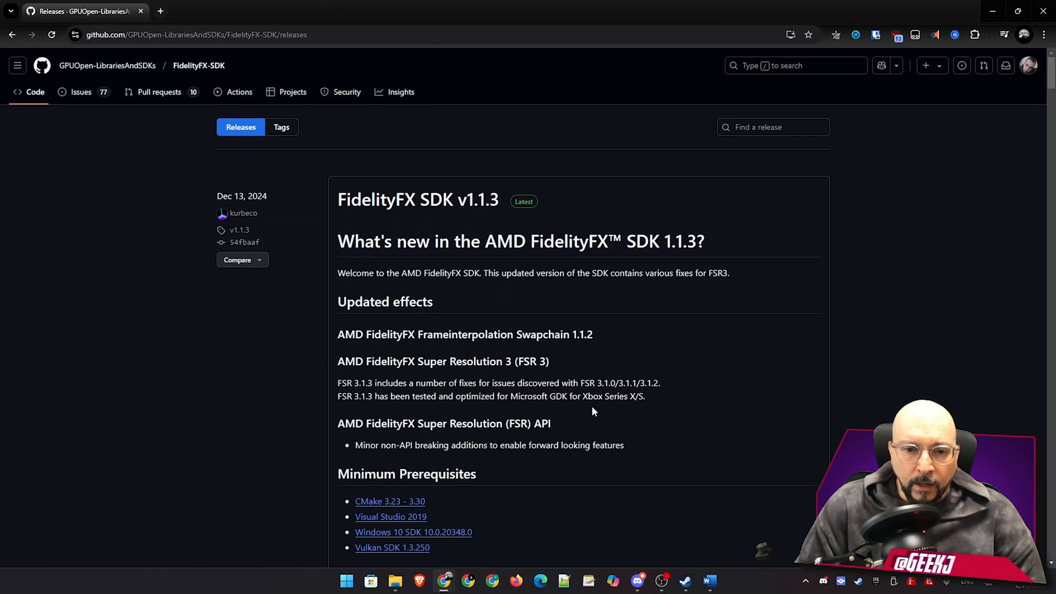
{"action": "scroll", "scroll_direction": "down", "scroll_amount": 3}
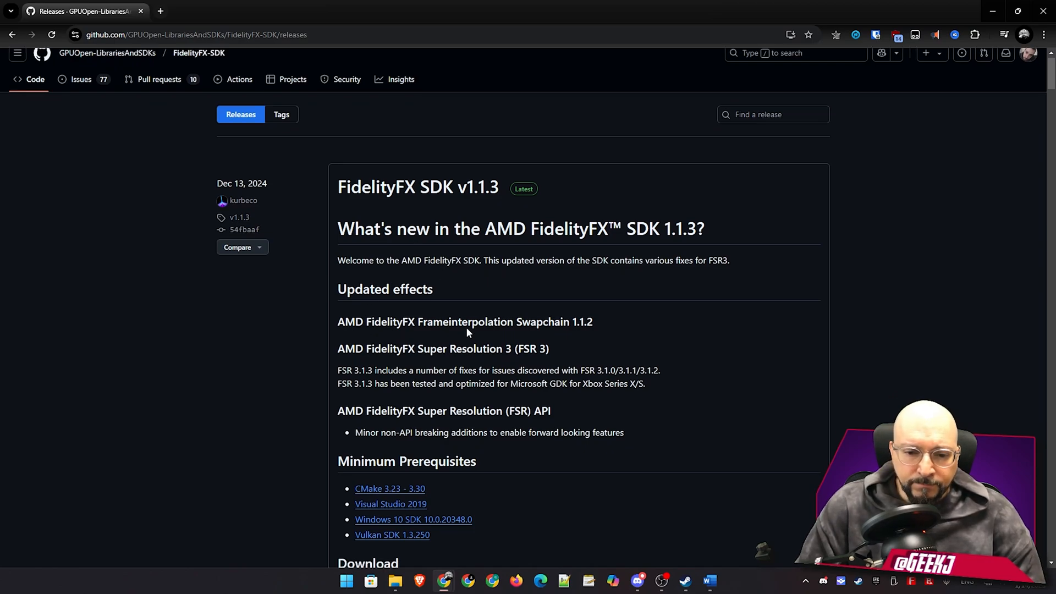
{"action": "scroll", "scroll_direction": "down", "scroll_amount": 3}
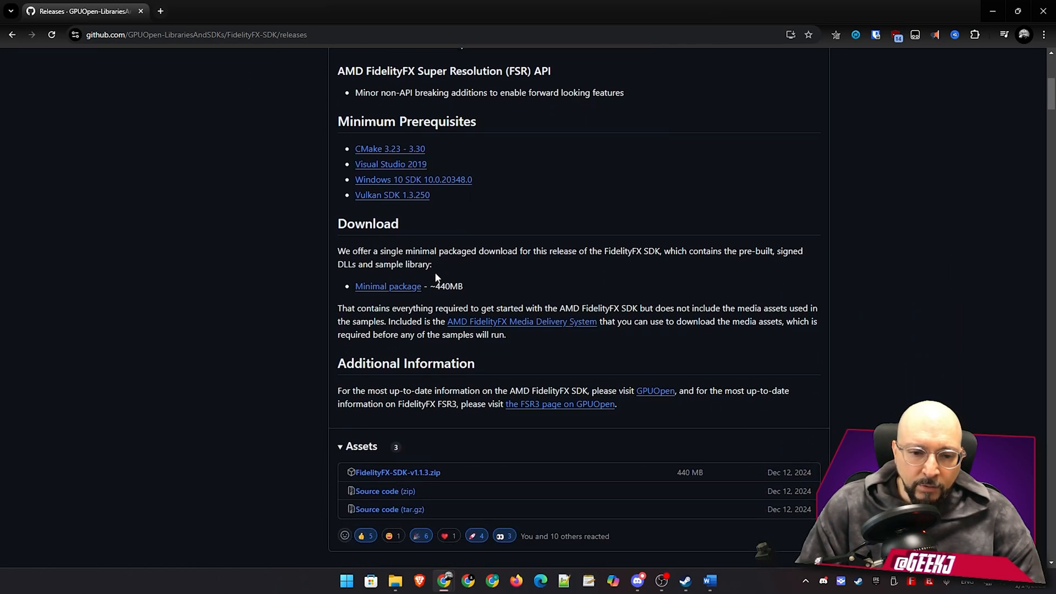
{"action": "scroll", "scroll_direction": "down", "scroll_amount": 3}
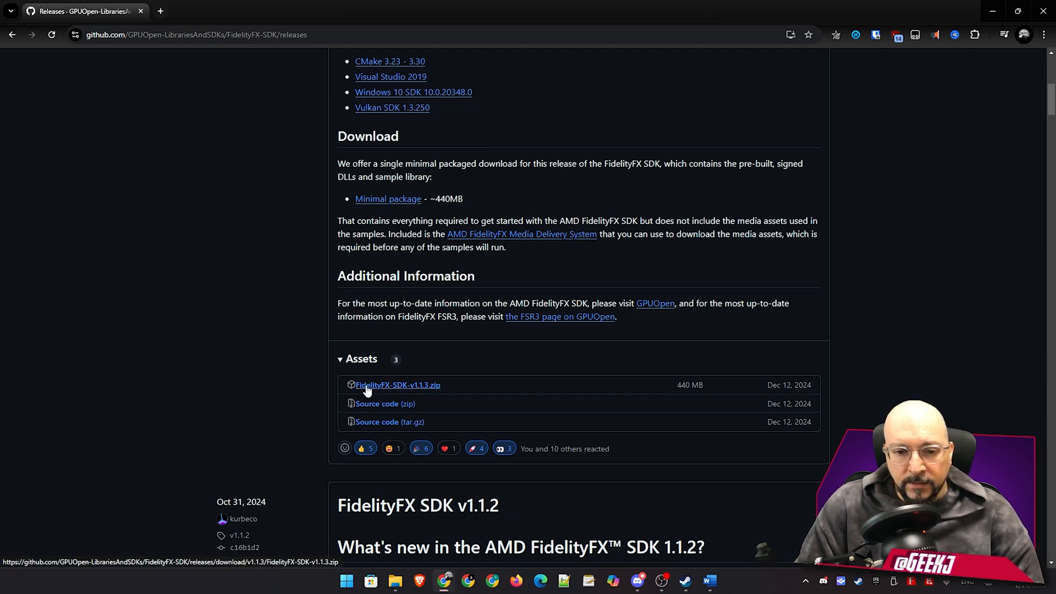
{"action": "mouse_move", "coordinate": [418, 390]}
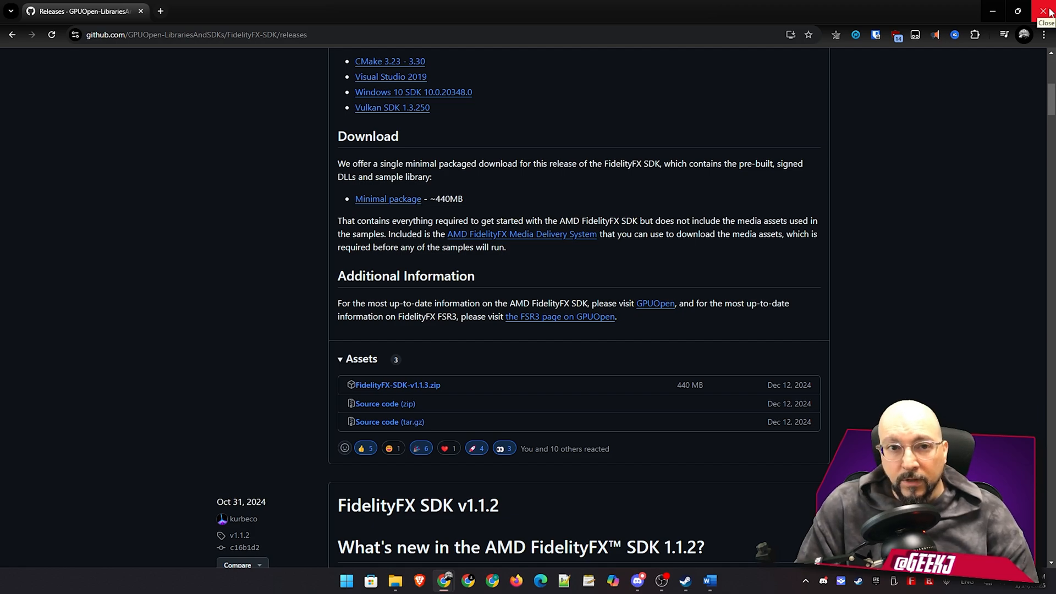
- Close the browser and select the downloaded SDK zip on the desktop
{"action": "left_click", "coordinate": [1049, 11]}
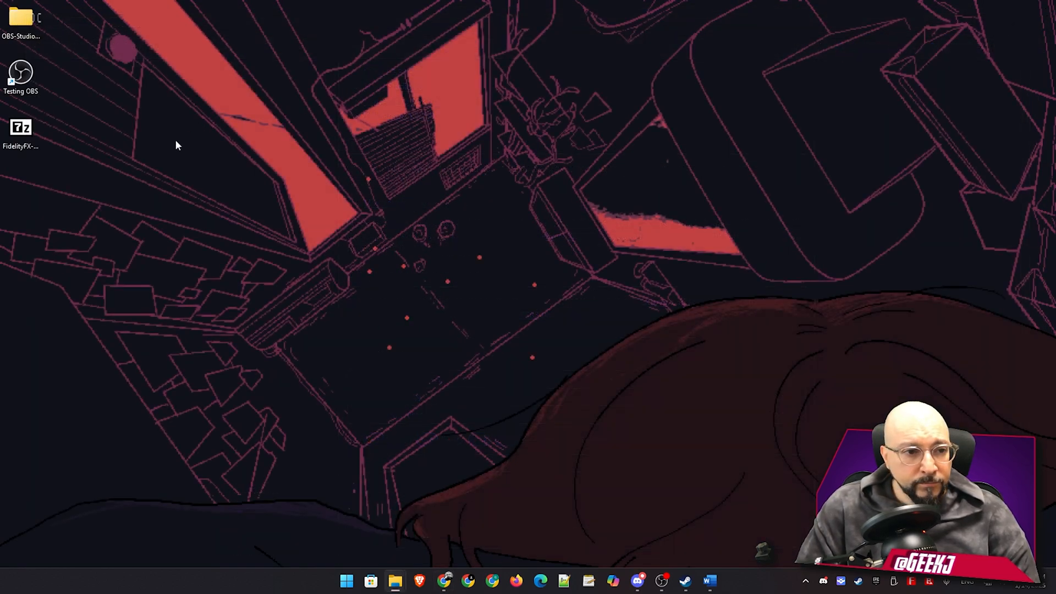
{"action": "left_click", "coordinate": [20, 131]}
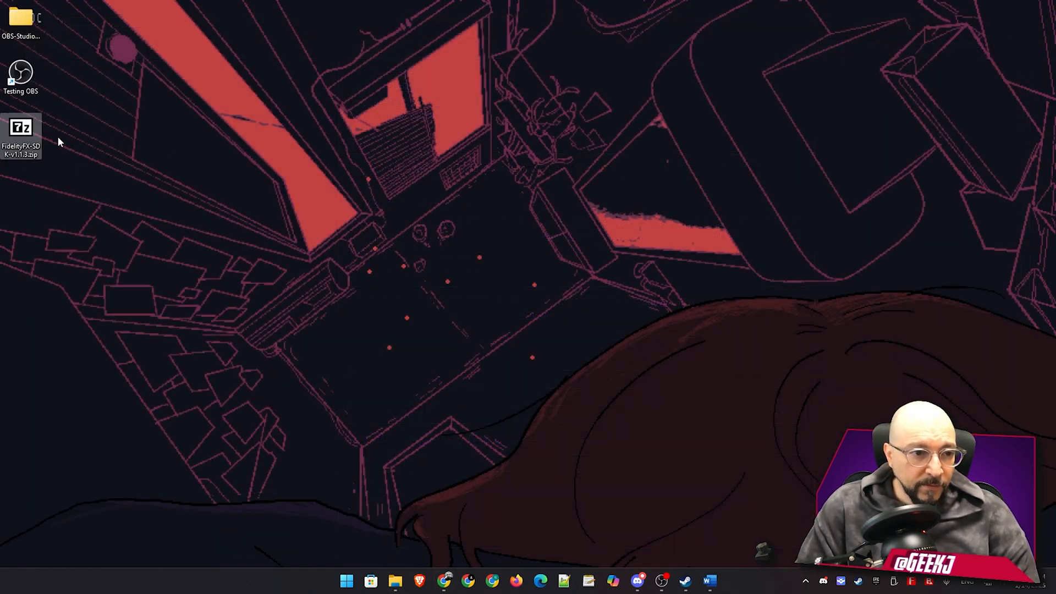
{"action": "mouse_move", "coordinate": [20, 128]}
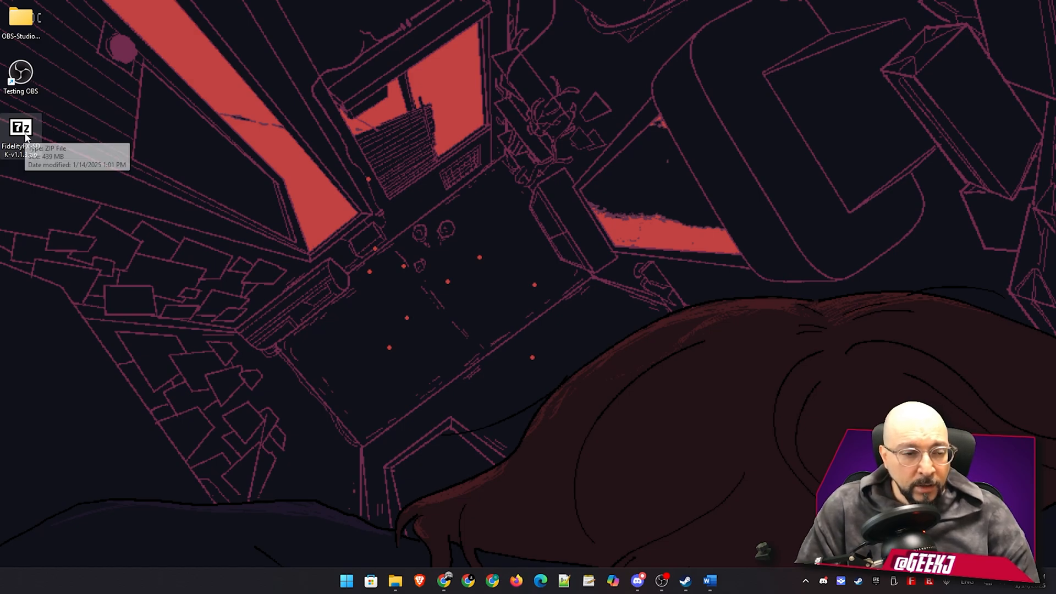
- Open FidelityFX-SDK-v1.1.3.zip in 7-Zip and enter its bin folder
{"action": "double_click", "coordinate": [20, 128]}
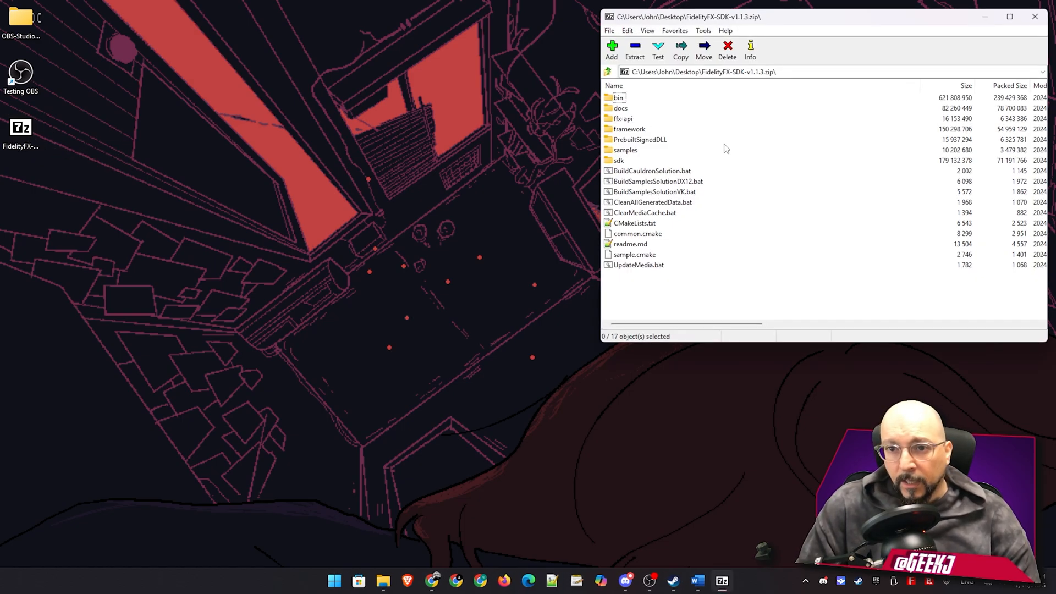
{"action": "mouse_move", "coordinate": [672, 134]}
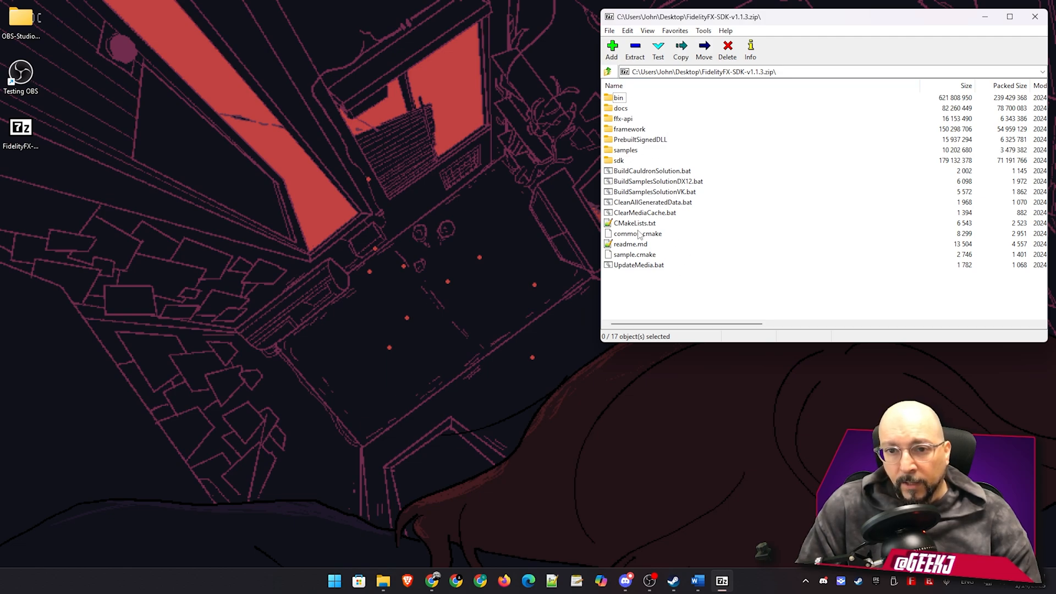
{"action": "mouse_move", "coordinate": [670, 113]}
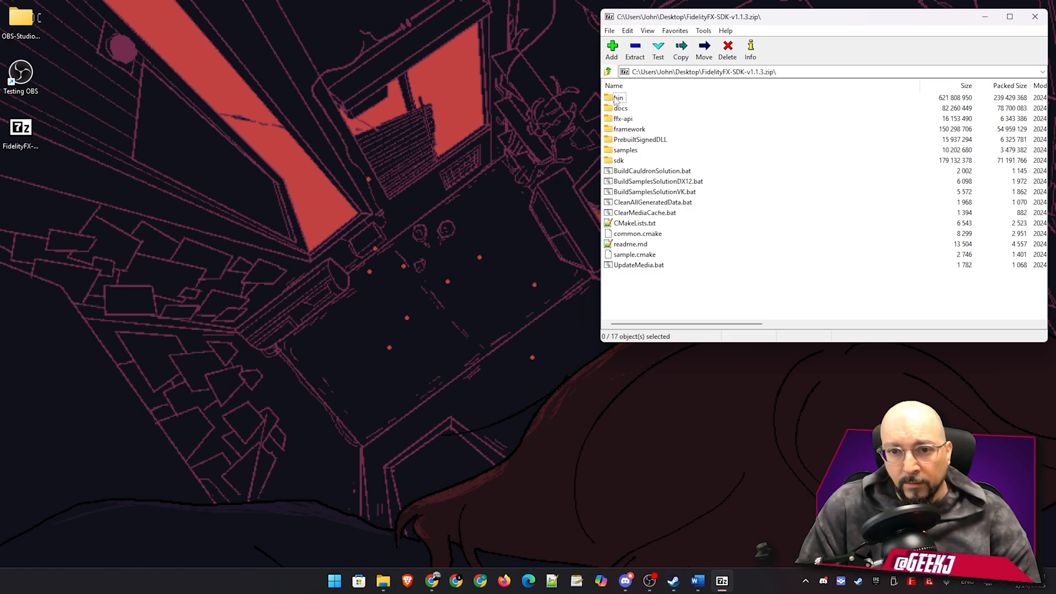
{"action": "double_click", "coordinate": [619, 97]}
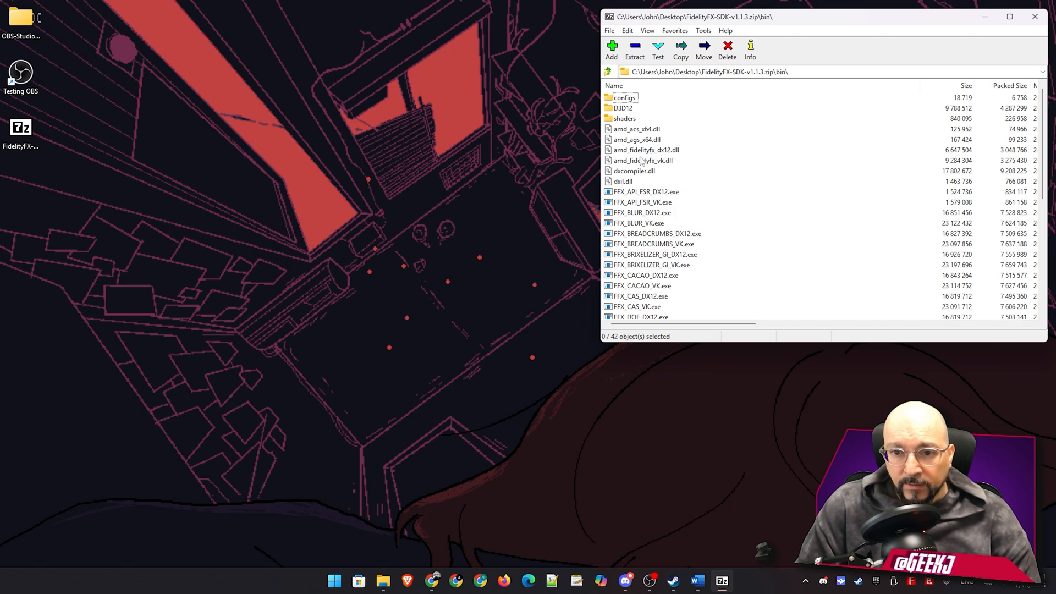
{"action": "mouse_move", "coordinate": [650, 161]}
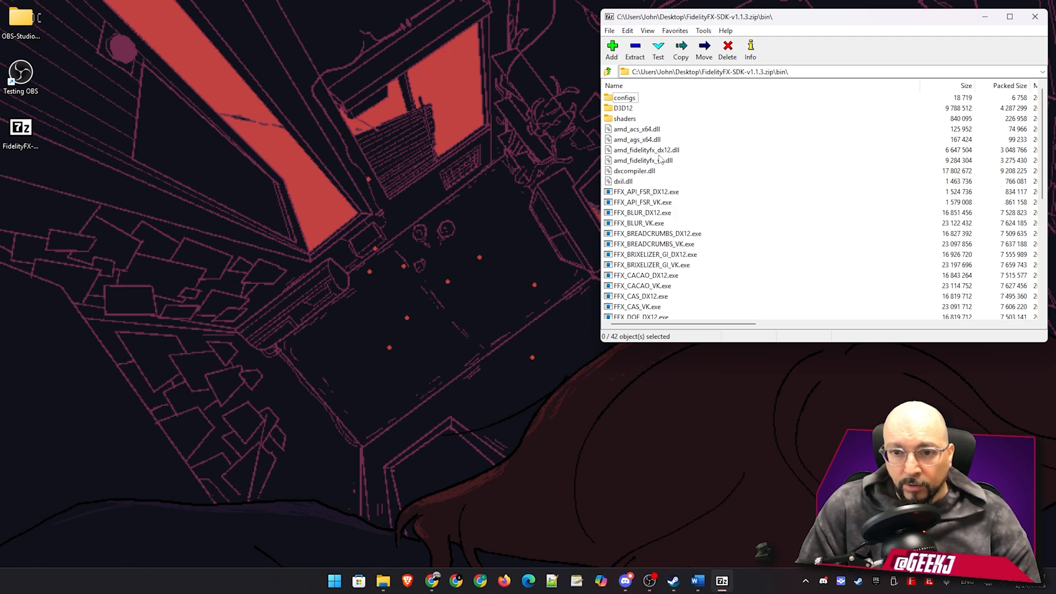
{"action": "mouse_move", "coordinate": [662, 165]}
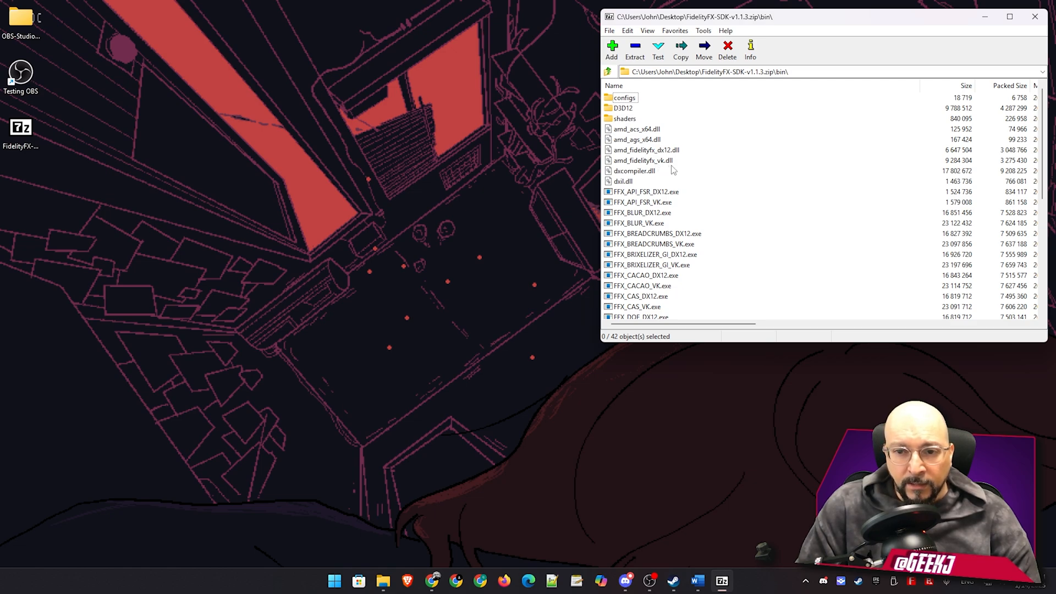
{"action": "mouse_move", "coordinate": [663, 155]}
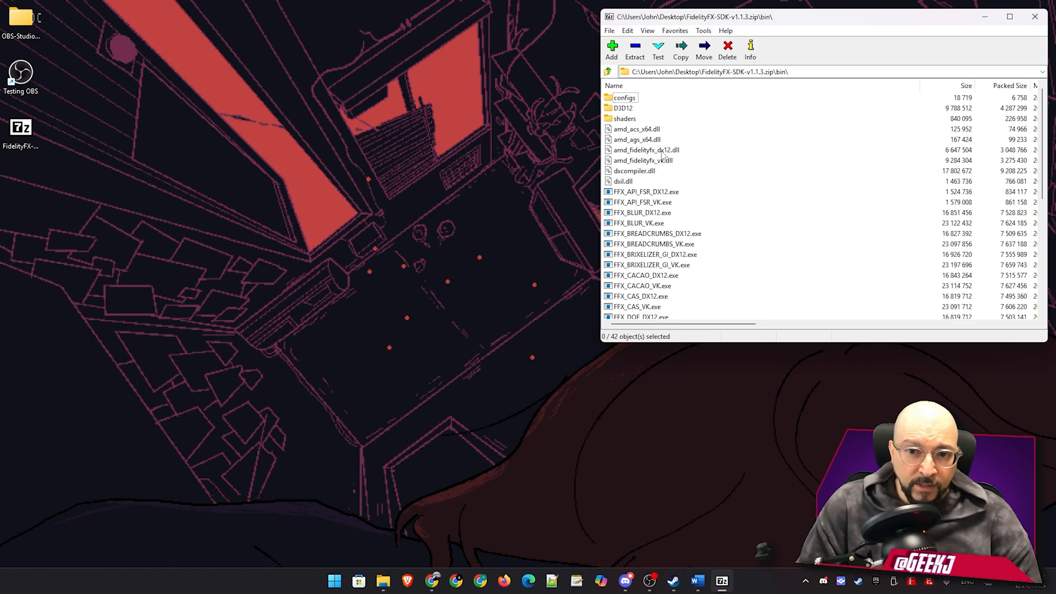
- Select amd_fidelityfx_dx12.dll and amd_fidelityfx_vk.dll in the archive's bin folder
{"action": "left_click", "coordinate": [646, 150]}
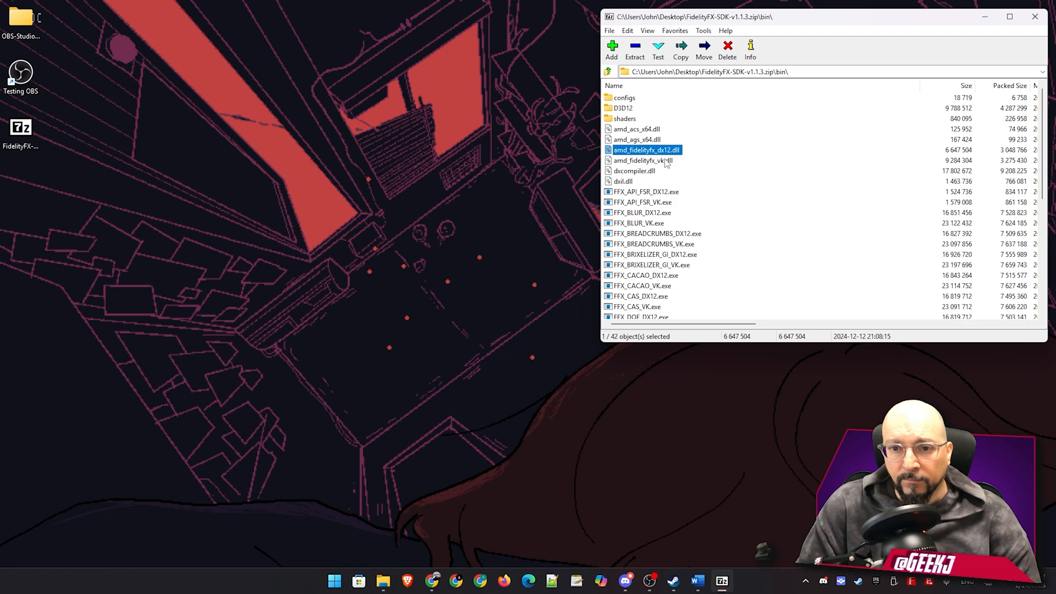
{"action": "left_click", "coordinate": [643, 160]}
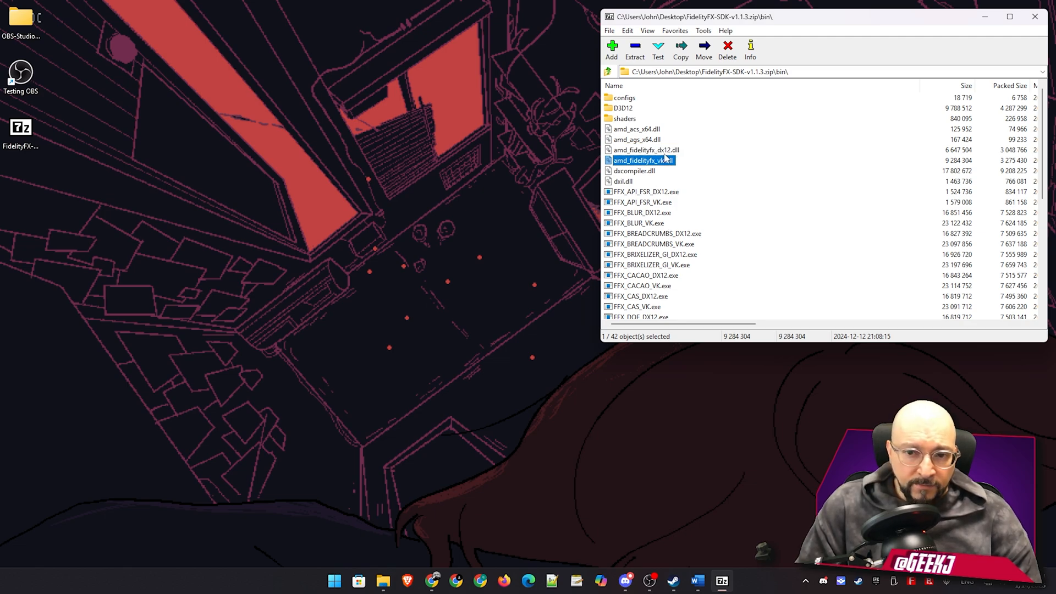
{"action": "left_click", "coordinate": [646, 150]}
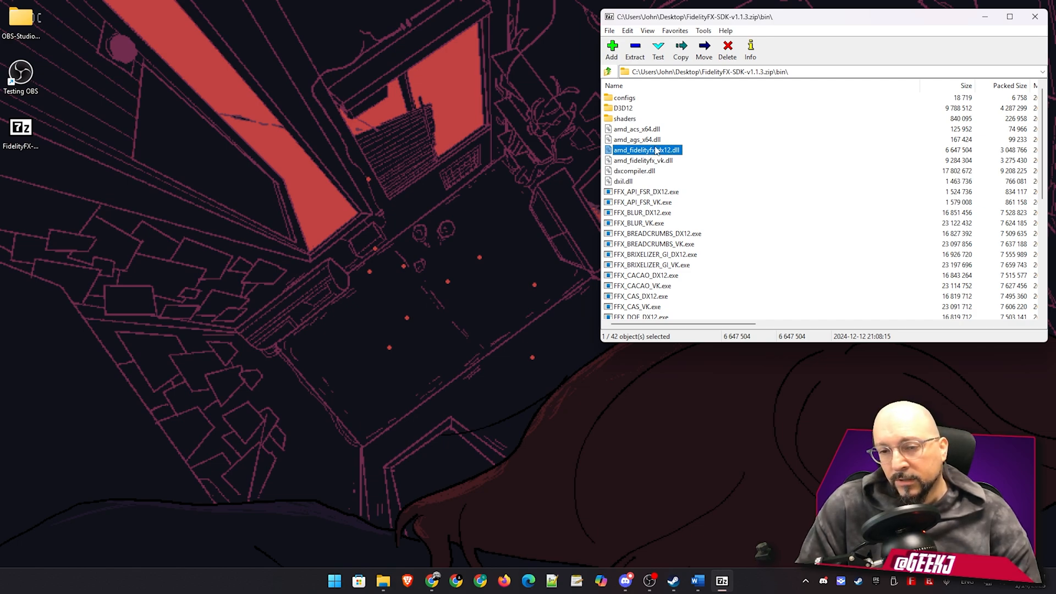
{"action": "mouse_move", "coordinate": [663, 162]}
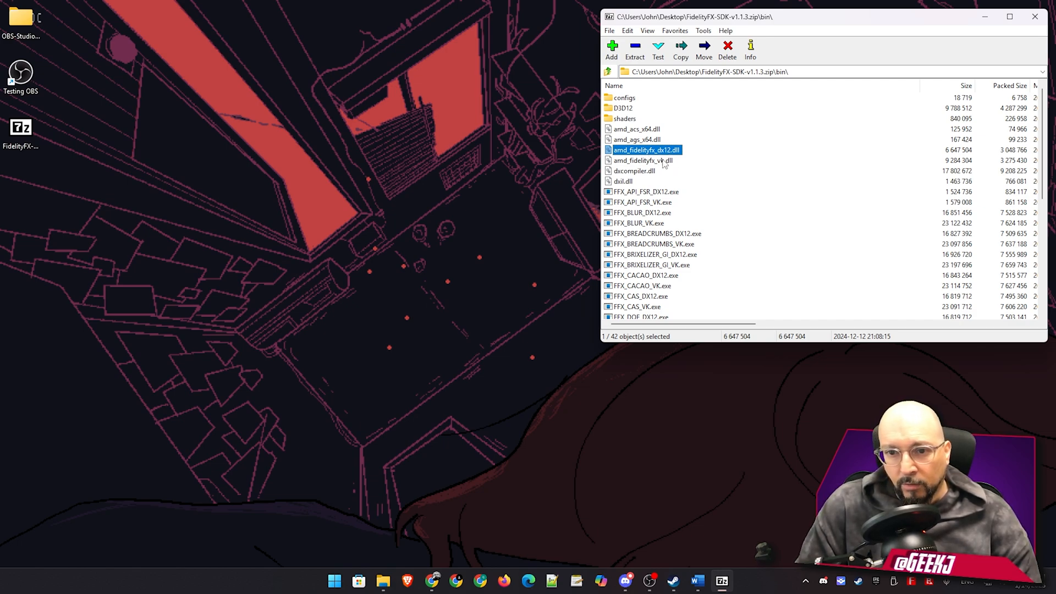
{"action": "left_click", "coordinate": [642, 160]}
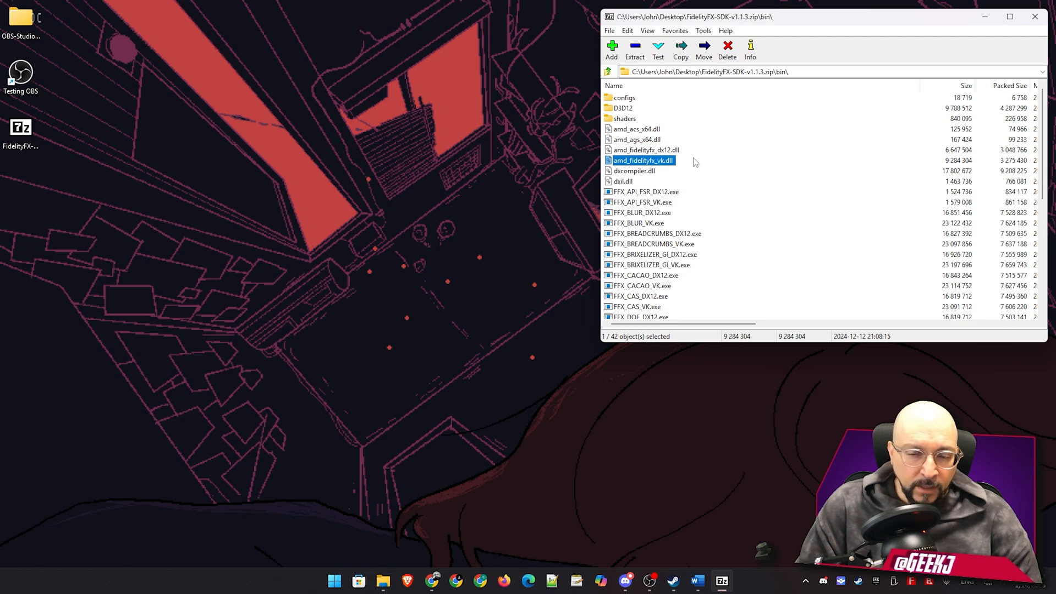
{"action": "mouse_move", "coordinate": [549, 167]}
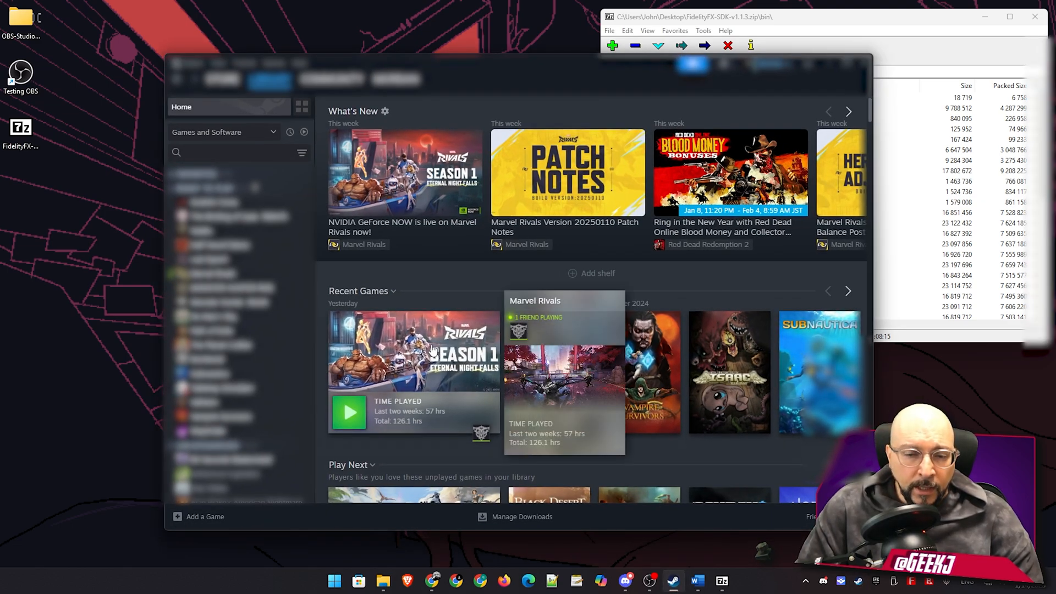
{"action": "mouse_move", "coordinate": [402, 346]}
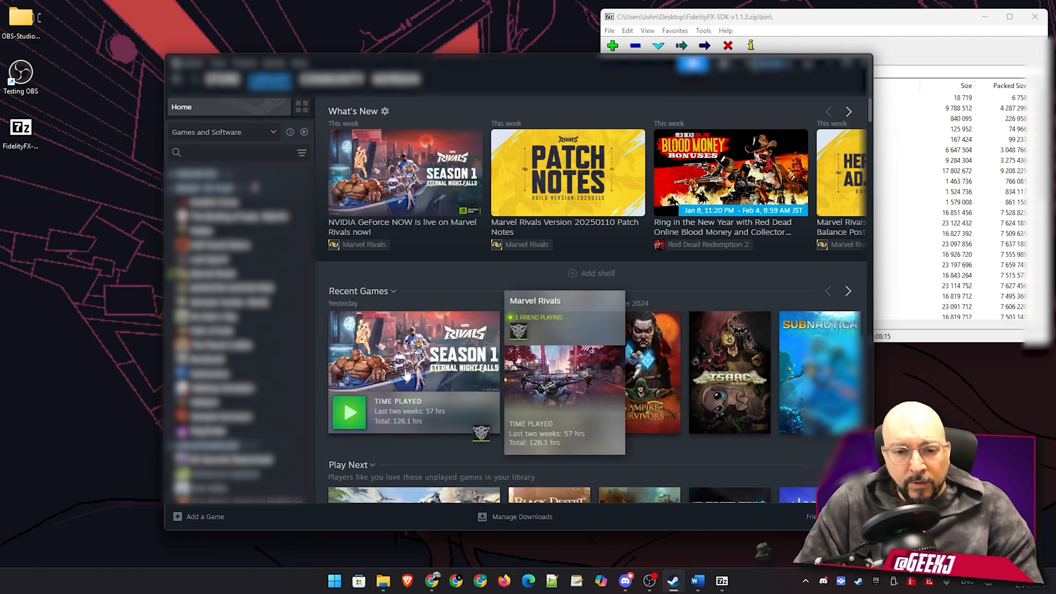
- Bring up the context menu for Marvel Rivals in Steam's Recent Games
{"action": "right_click", "coordinate": [404, 350]}
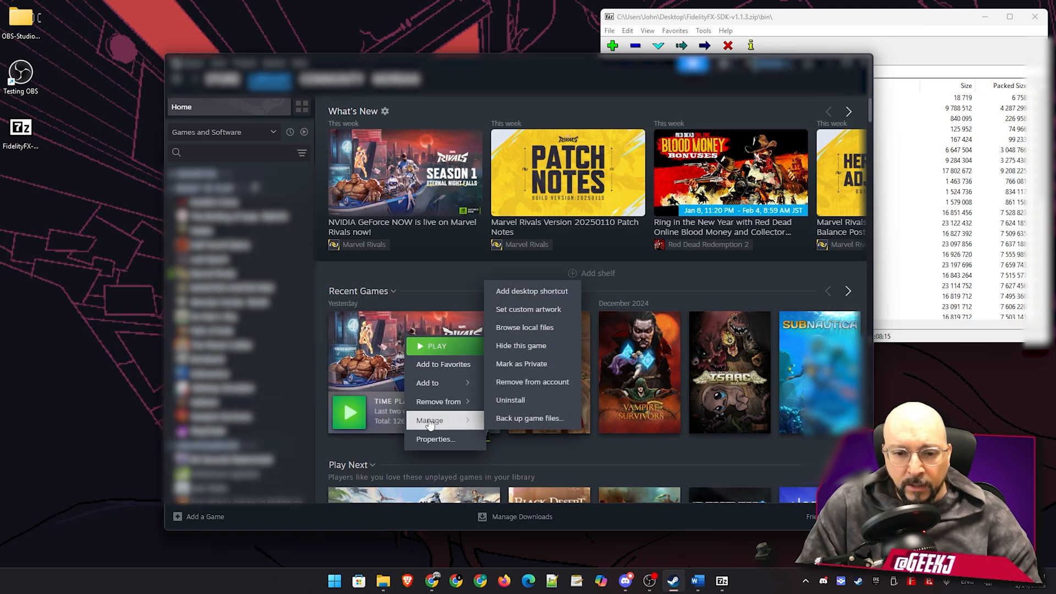
{"action": "mouse_move", "coordinate": [530, 418]}
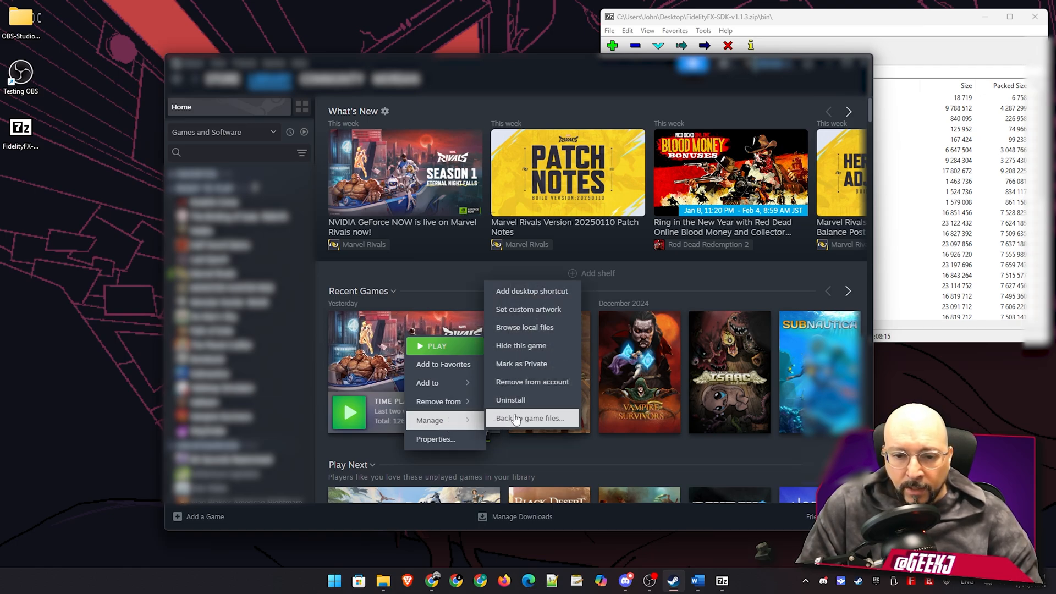
{"action": "mouse_move", "coordinate": [524, 328]}
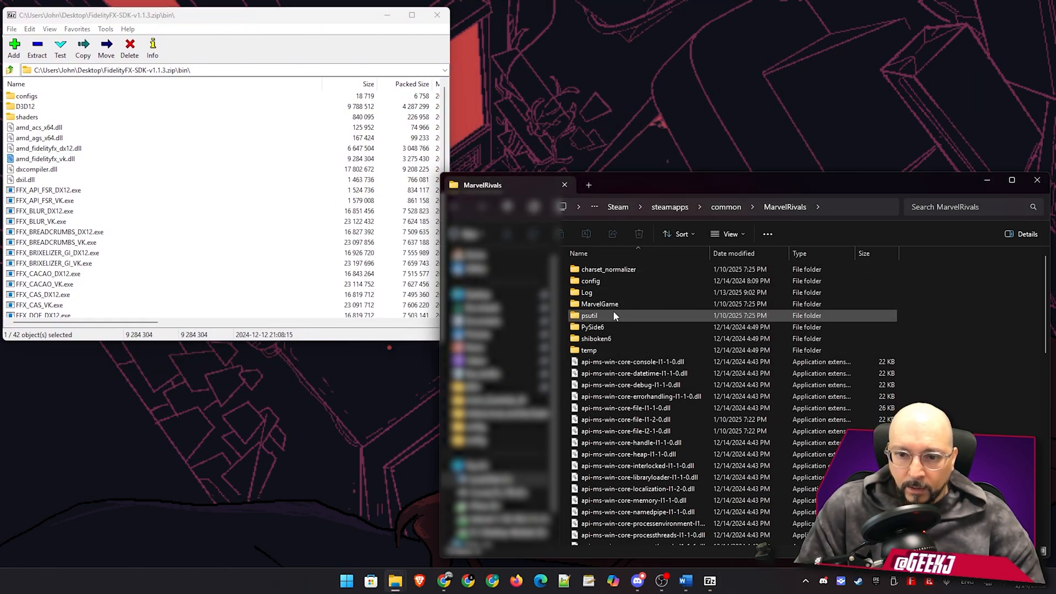
- Select the MarvelGame folder in the Marvel Rivals install directory
{"action": "left_click", "coordinate": [600, 304]}
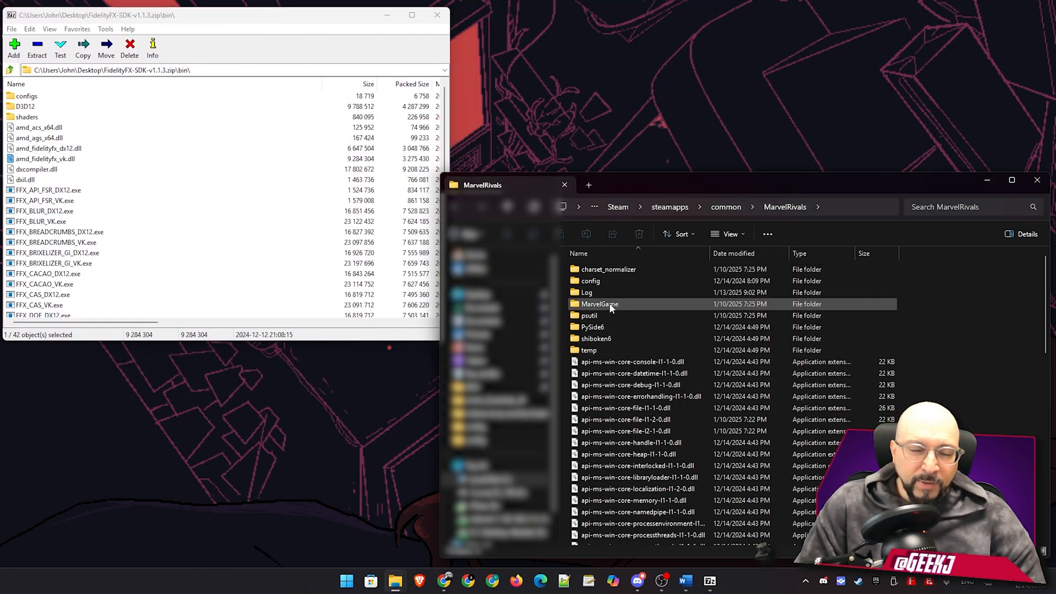
{"action": "mouse_move", "coordinate": [600, 304]}
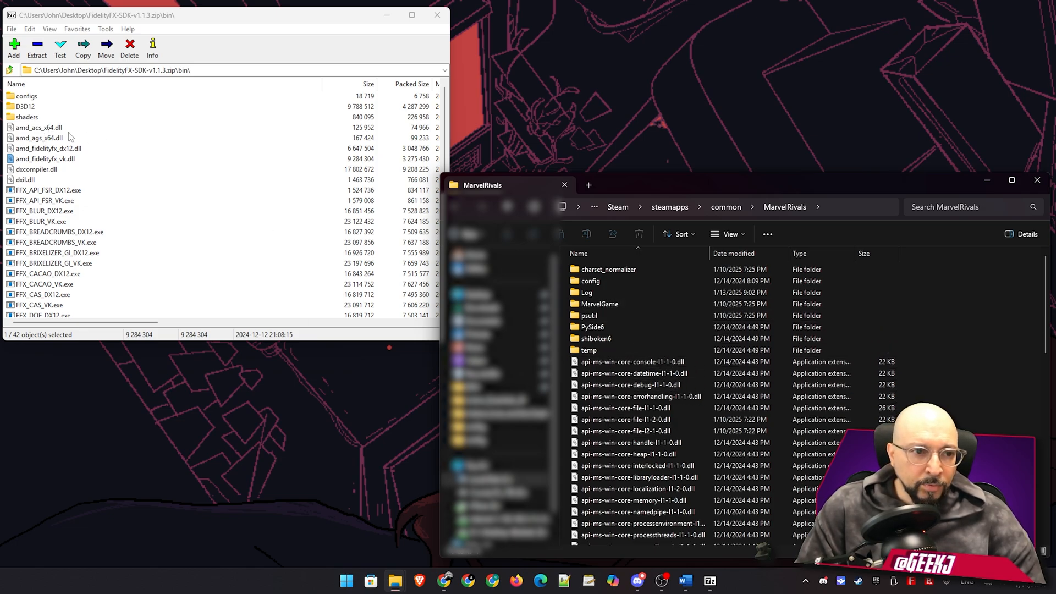
{"action": "left_click", "coordinate": [45, 159]}
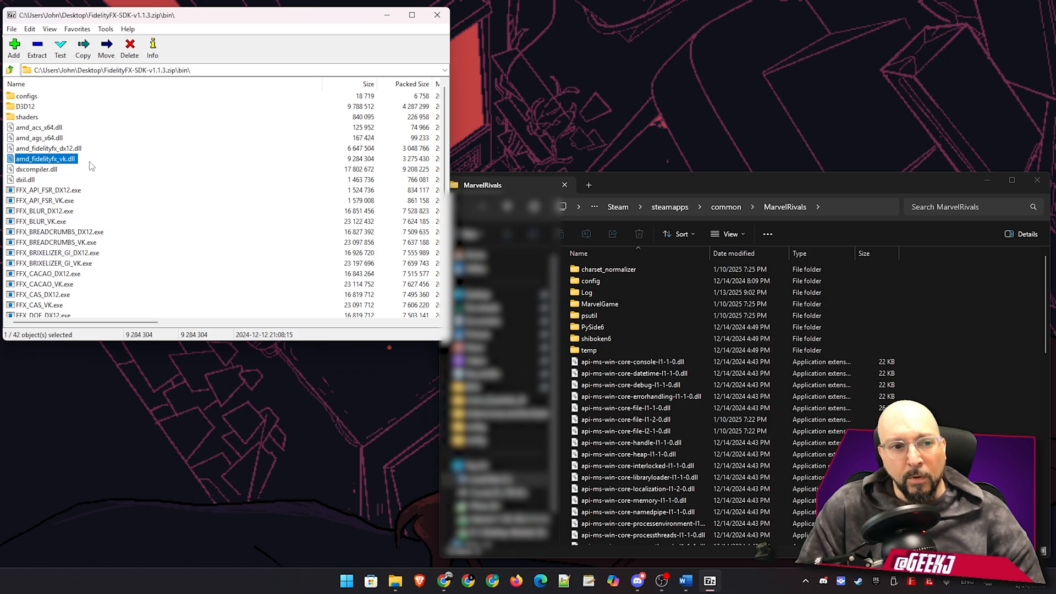
{"action": "left_click", "coordinate": [48, 149]}
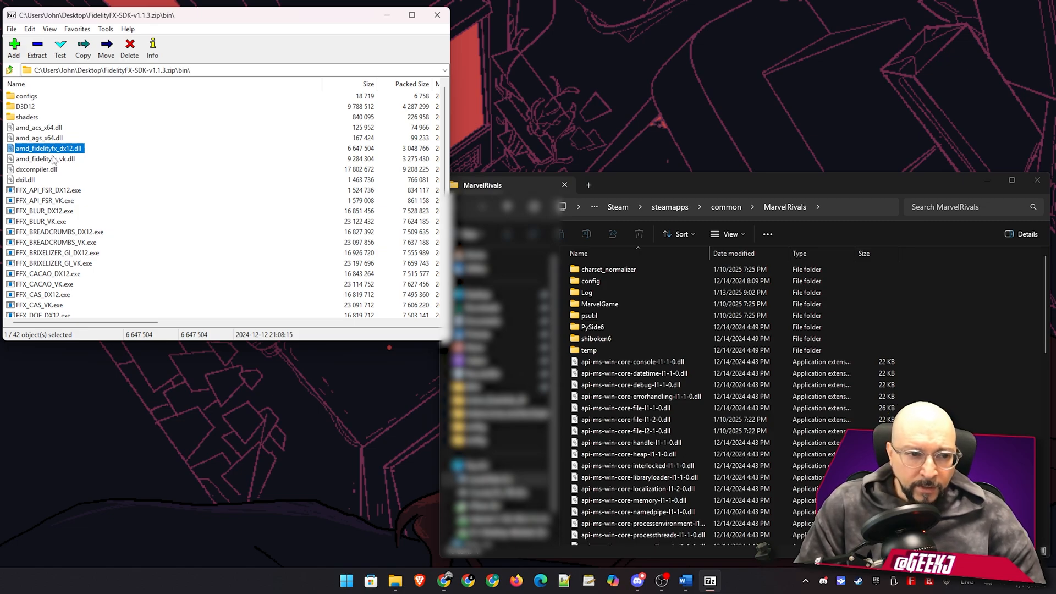
{"action": "mouse_move", "coordinate": [53, 156]}
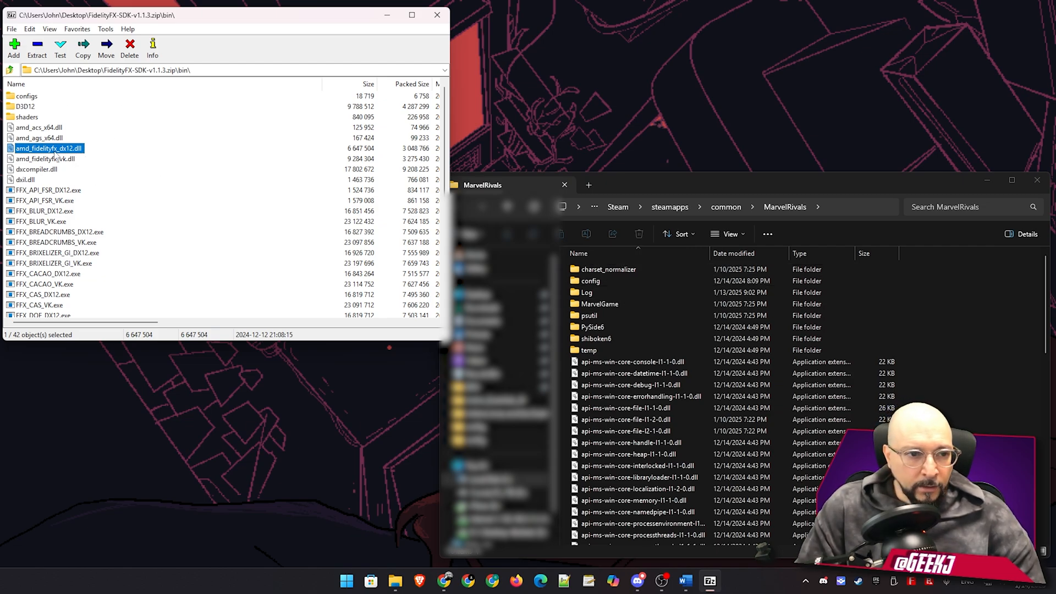
{"action": "scroll", "scroll_direction": "down", "scroll_amount": 3}
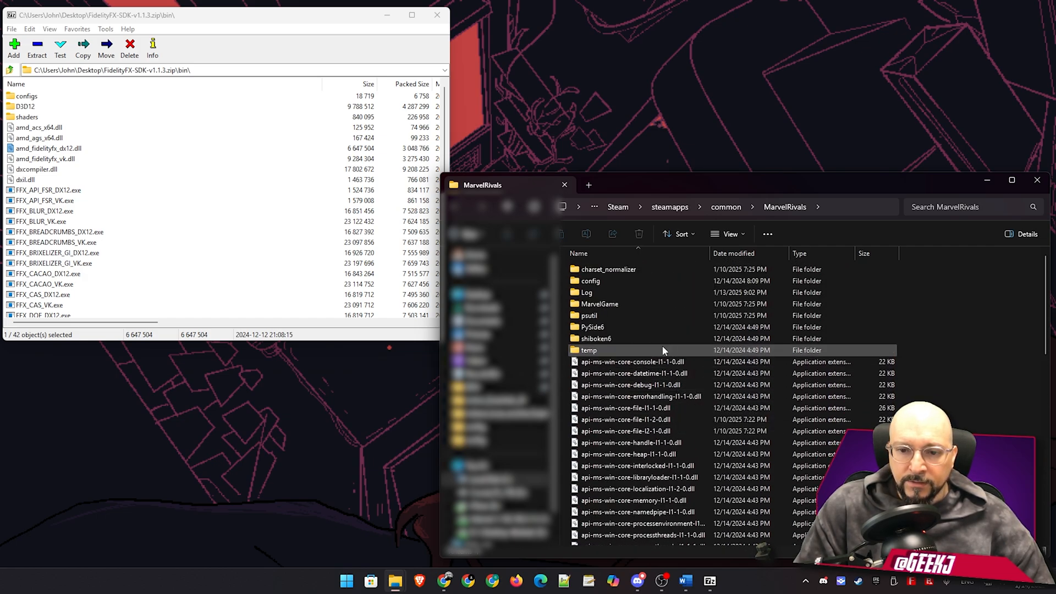
{"action": "mouse_move", "coordinate": [599, 304]}
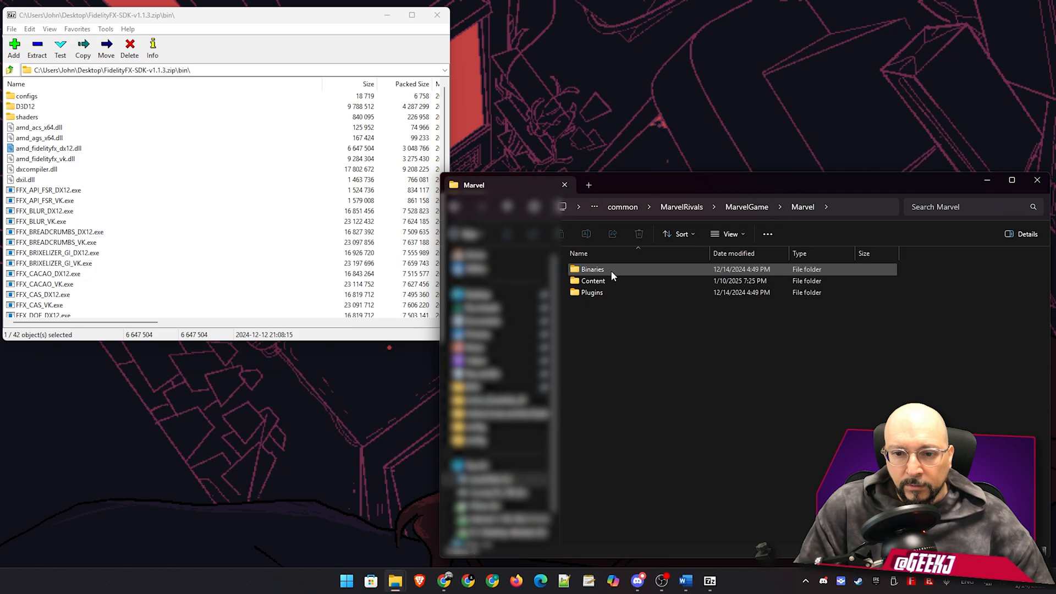
- Enter the game's Binaries folder and check amd_fidelityfx_dx12.dll's Details, version 1.0.0.36604
{"action": "double_click", "coordinate": [592, 268]}
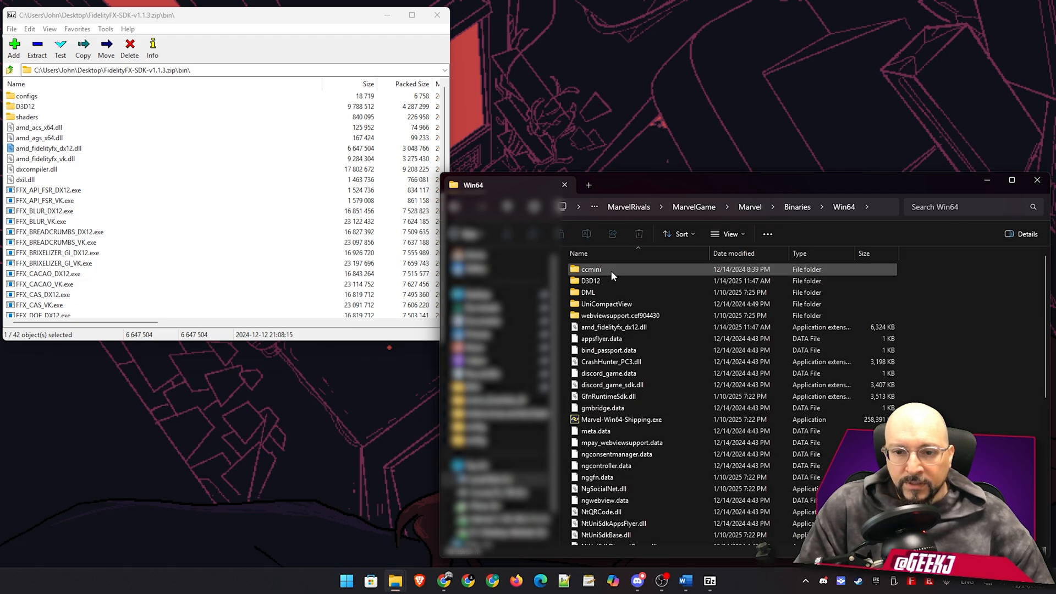
{"action": "mouse_move", "coordinate": [620, 419]}
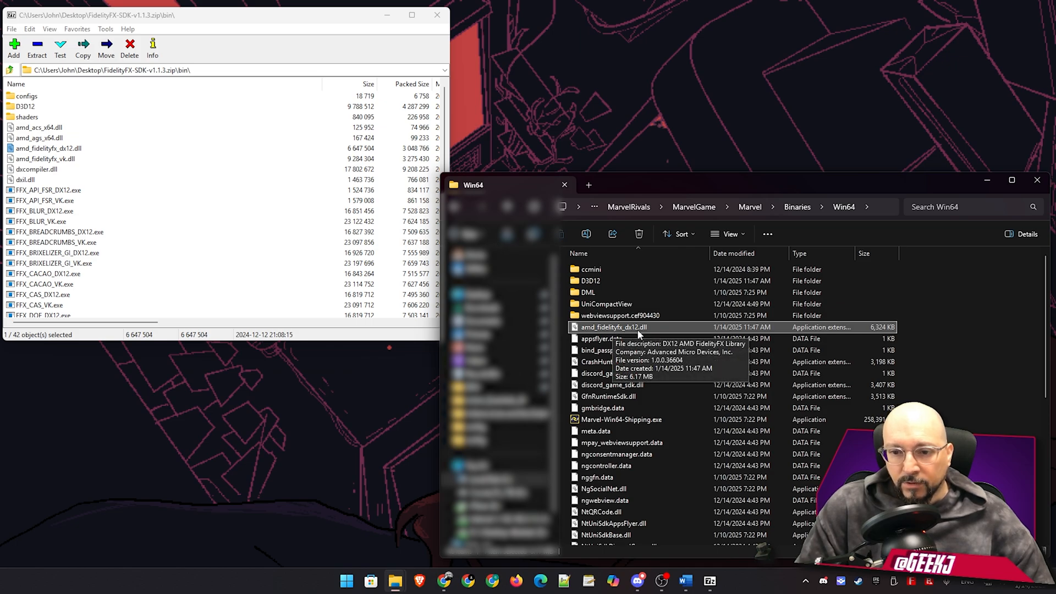
{"action": "mouse_move", "coordinate": [621, 335]}
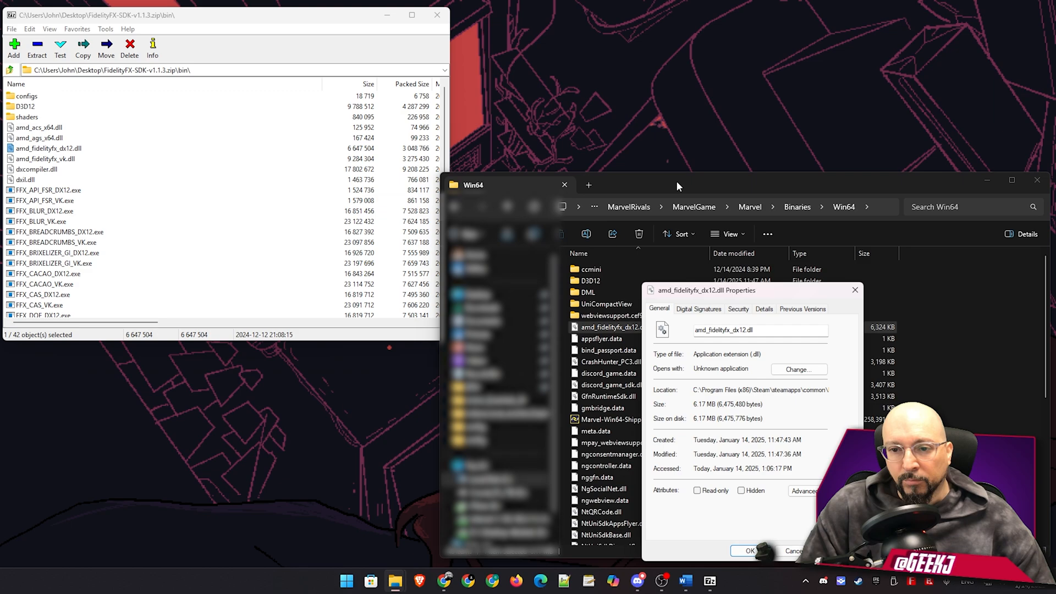
{"action": "left_click", "coordinate": [764, 308]}
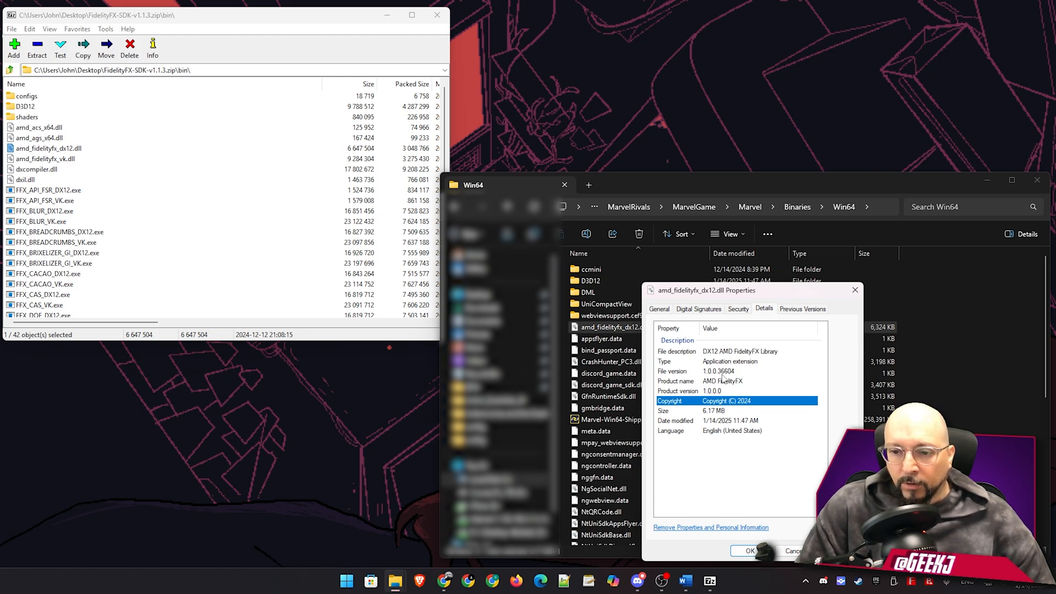
{"action": "mouse_move", "coordinate": [743, 377]}
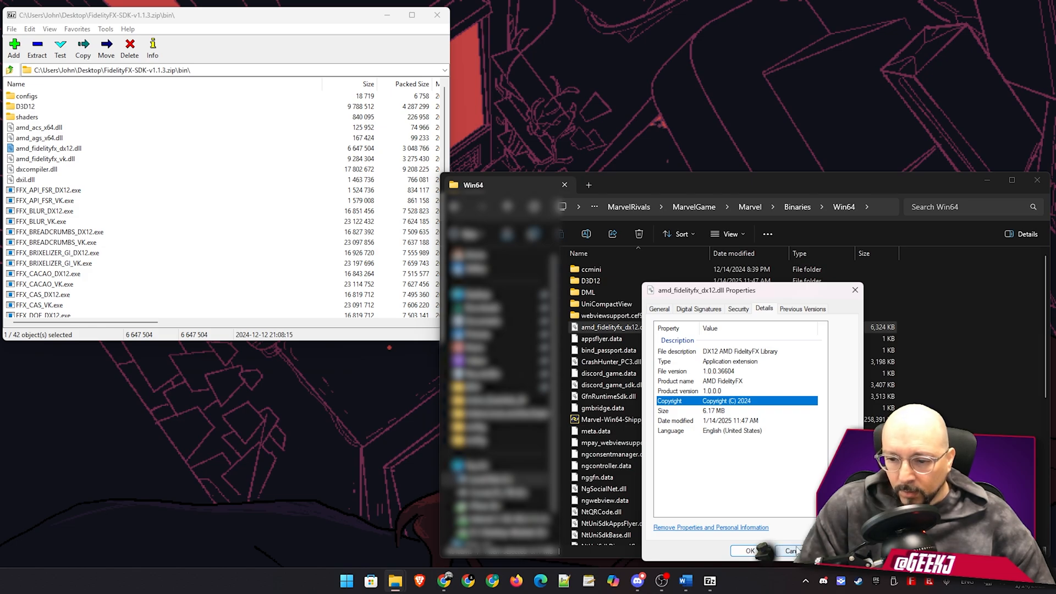
{"action": "left_click", "coordinate": [750, 551]}
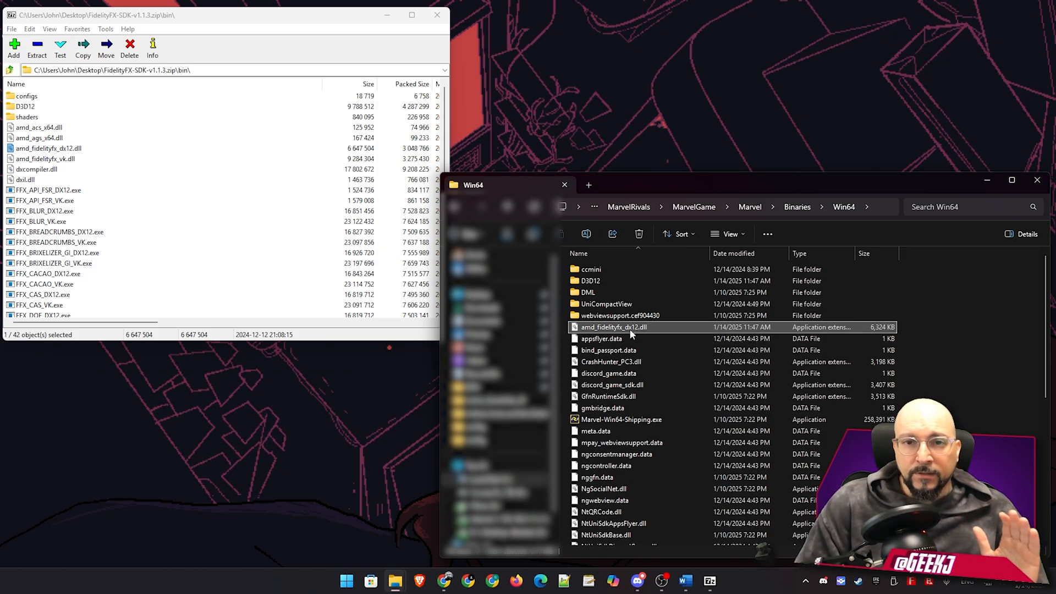
{"action": "mouse_move", "coordinate": [614, 327]}
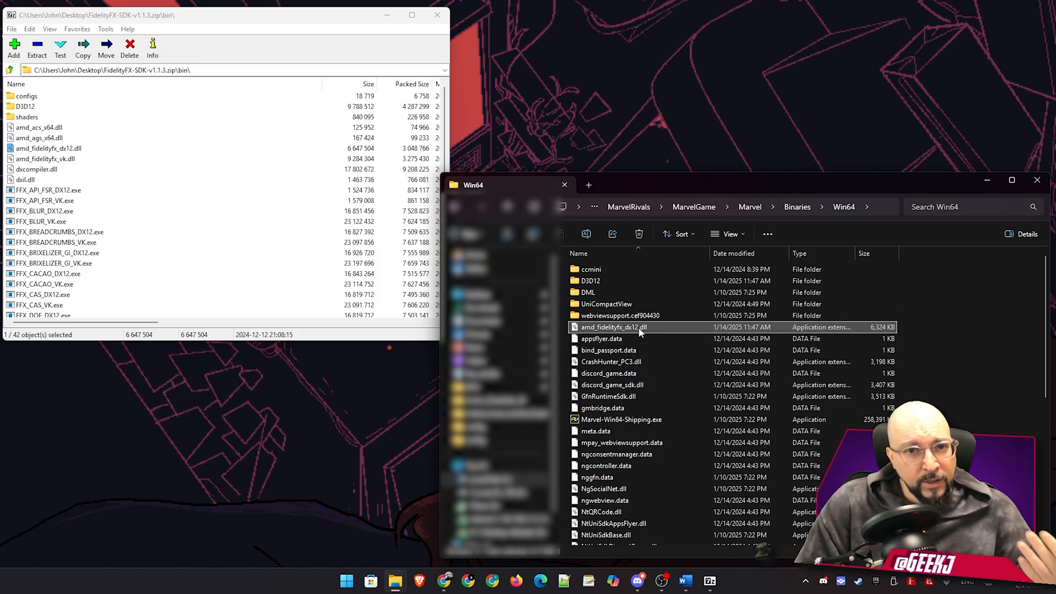
- Rename the game's original amd_fidelityfx_dx12.dll to a .backup file
{"action": "right_click", "coordinate": [611, 327]}
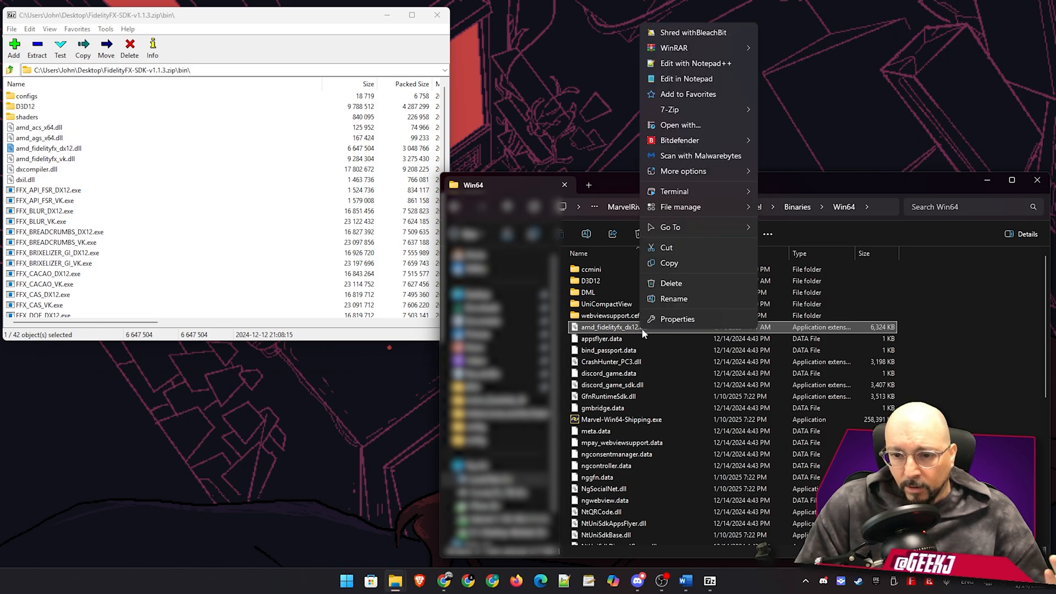
{"action": "mouse_move", "coordinate": [674, 298]}
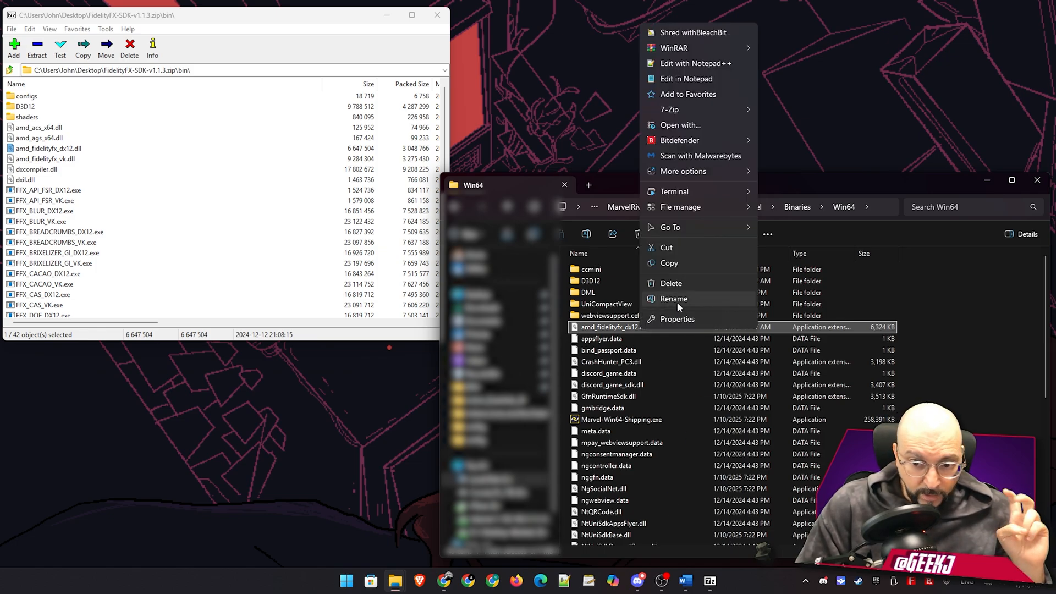
{"action": "left_click", "coordinate": [673, 298]}
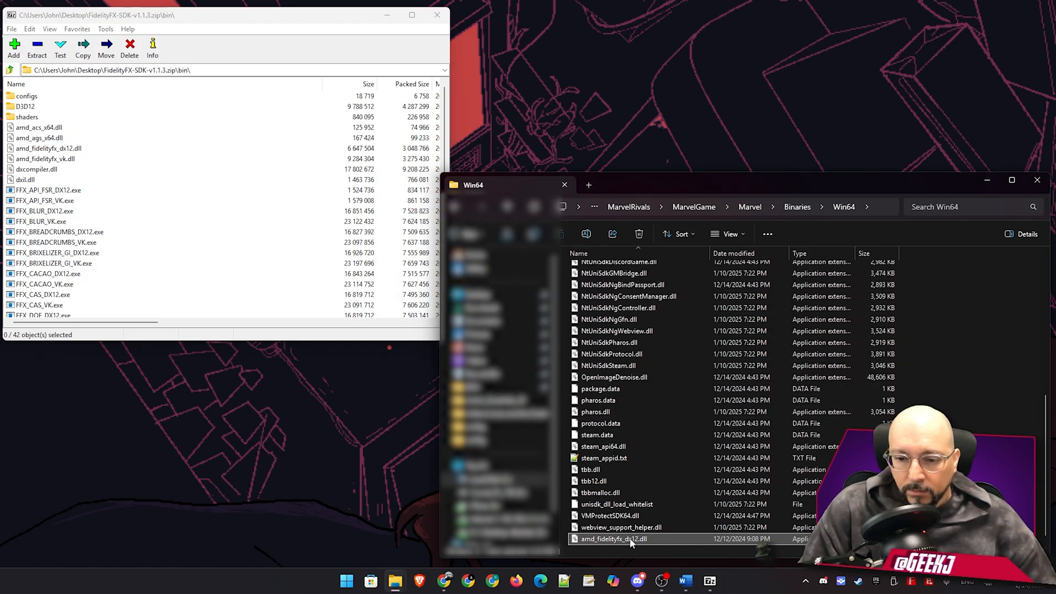
- Verify the newly copied amd_fidelityfx_dx12.dll shows version 1.0.1.39157 in its Details
{"action": "right_click", "coordinate": [613, 539]}
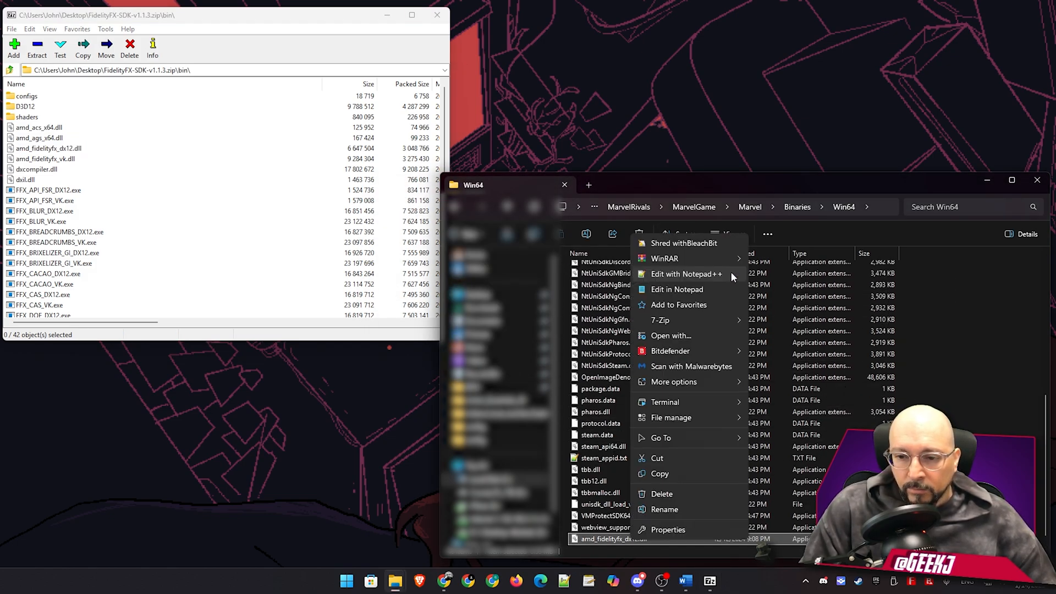
{"action": "left_click", "coordinate": [668, 530]}
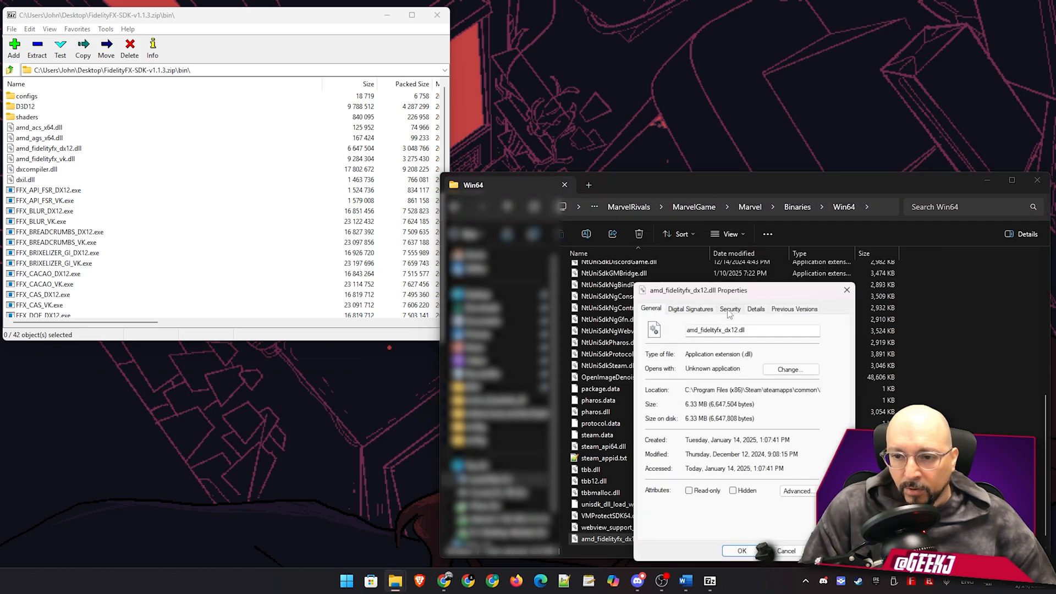
{"action": "left_click", "coordinate": [756, 308]}
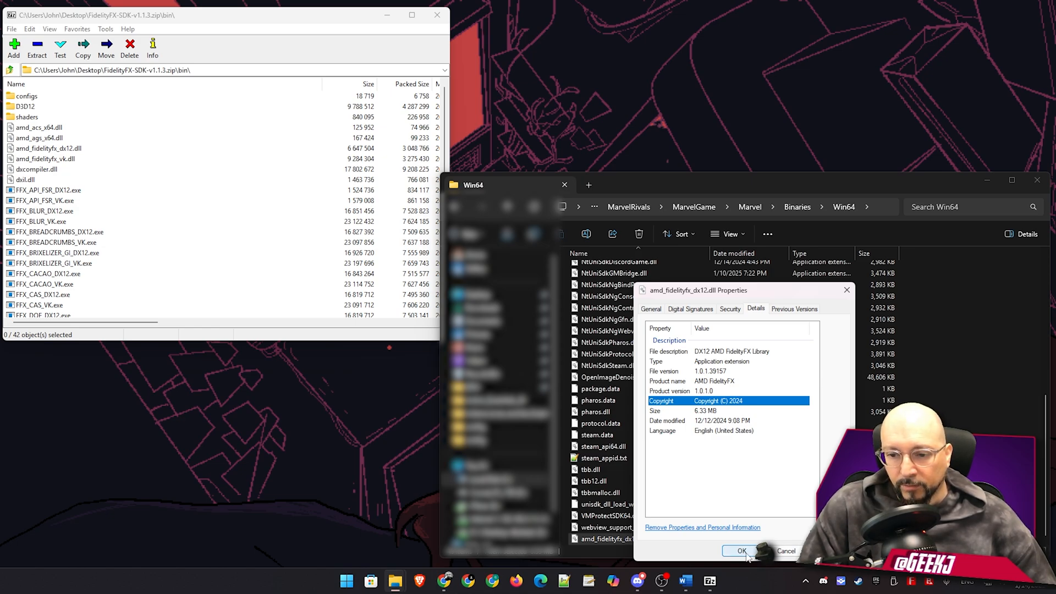
{"action": "left_click", "coordinate": [741, 551]}
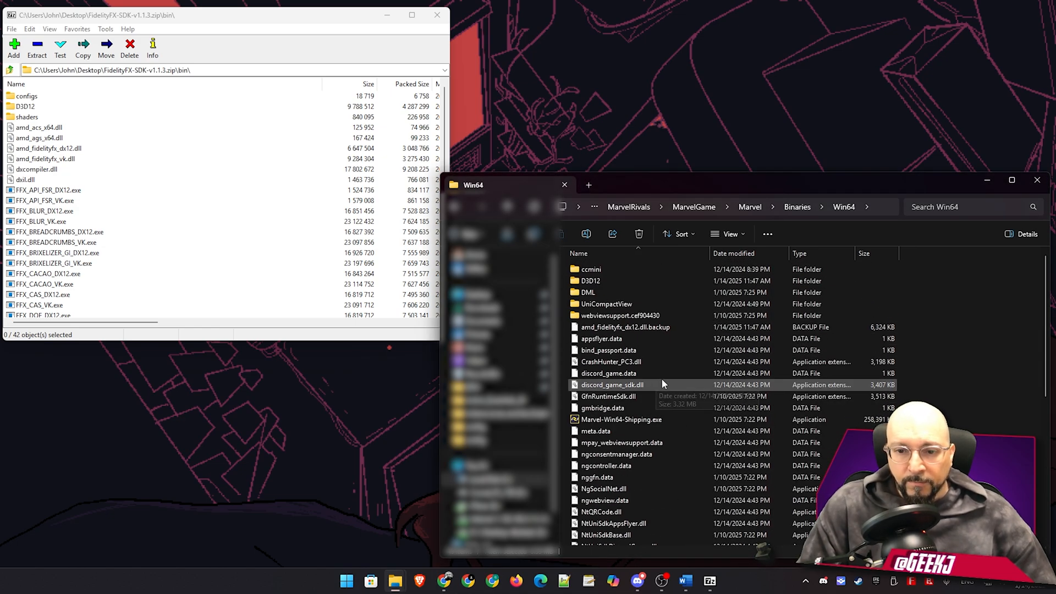
{"action": "mouse_move", "coordinate": [590, 281]}
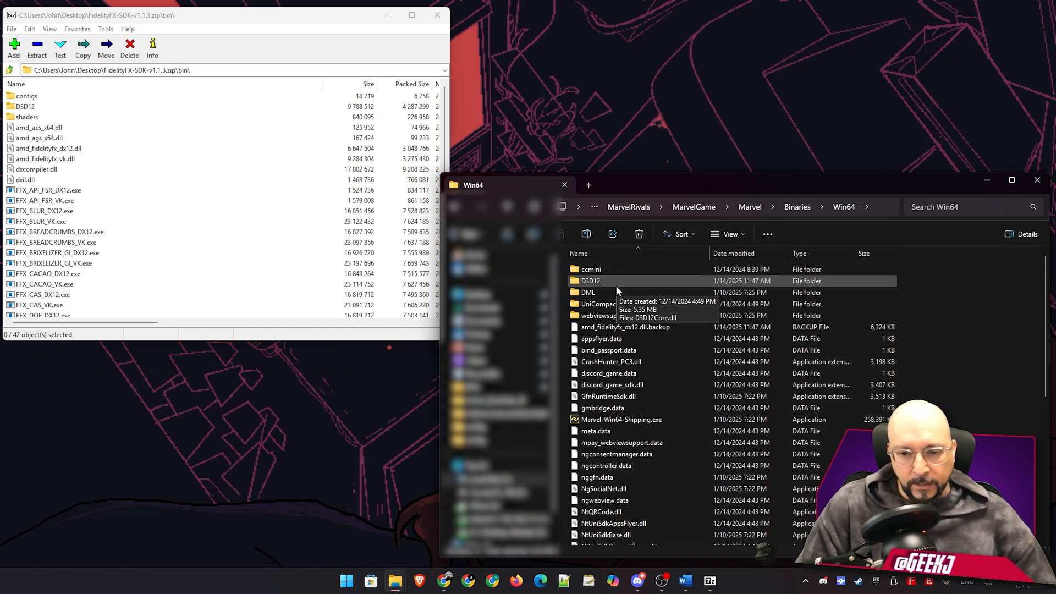
{"action": "mouse_move", "coordinate": [604, 280]}
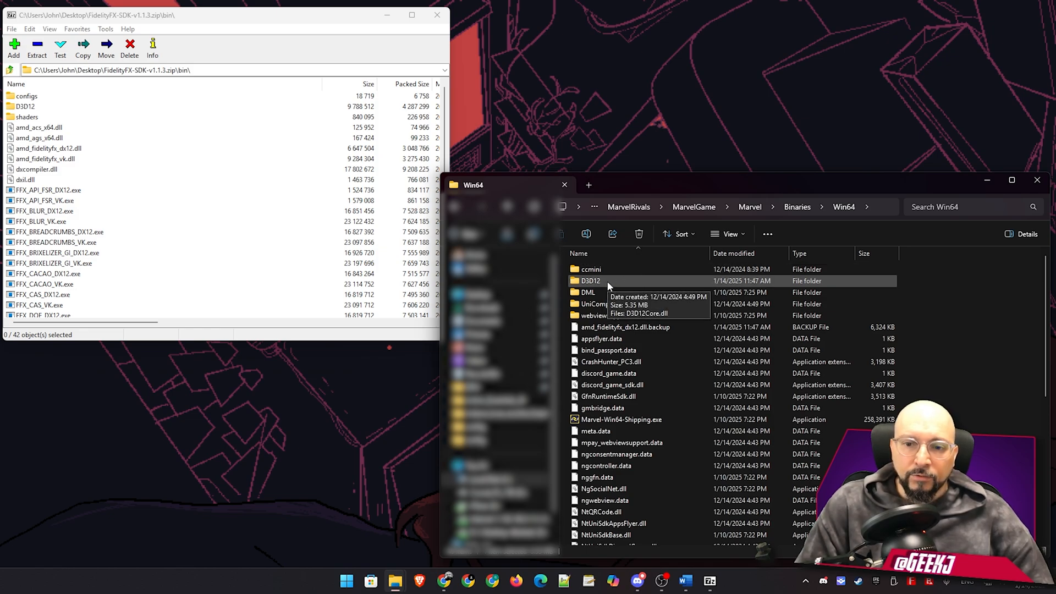
- Enter the D3D12 folder and view D3D12Core.dll's Details, version 1.610.4.0
{"action": "double_click", "coordinate": [589, 281]}
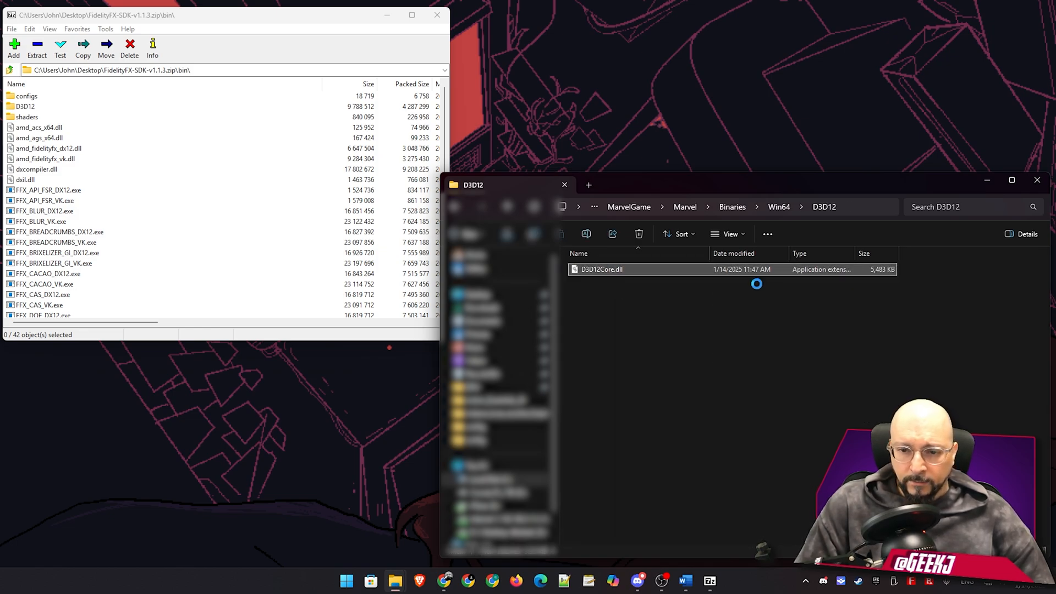
{"action": "right_click", "coordinate": [602, 269]}
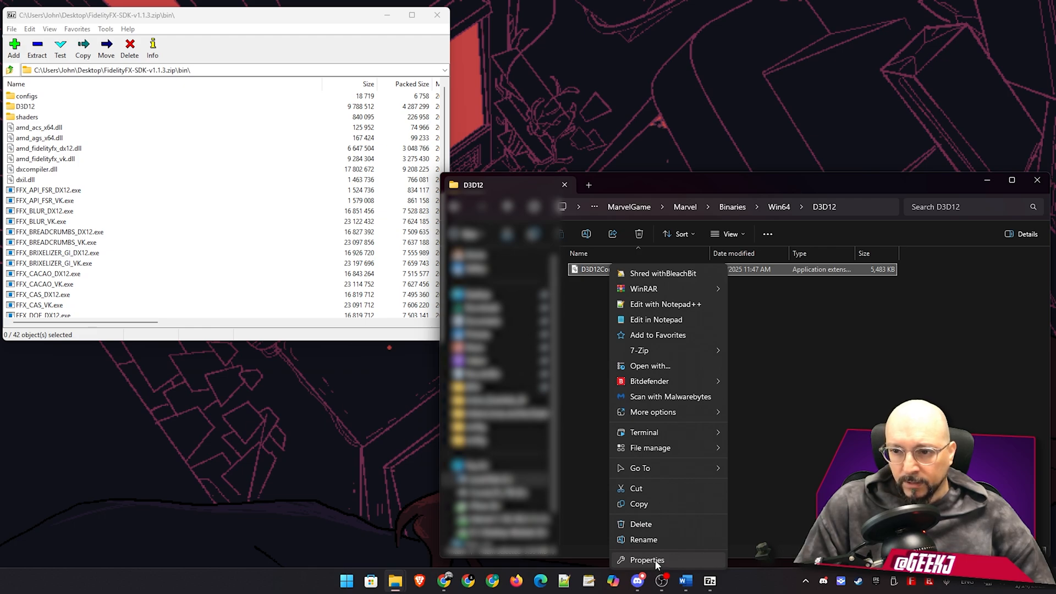
{"action": "left_click", "coordinate": [646, 560]}
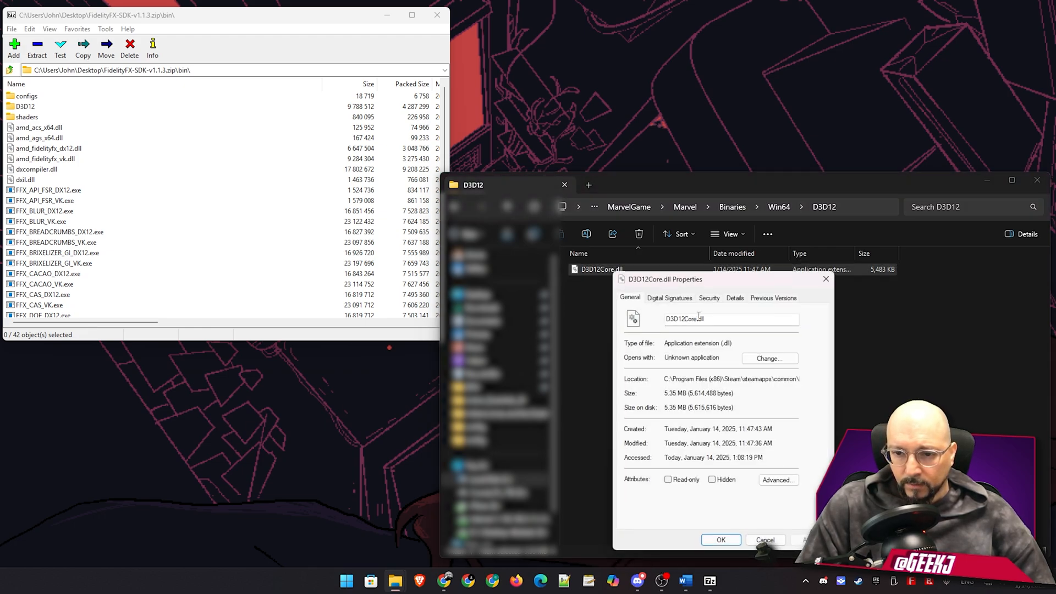
{"action": "left_click", "coordinate": [734, 298]}
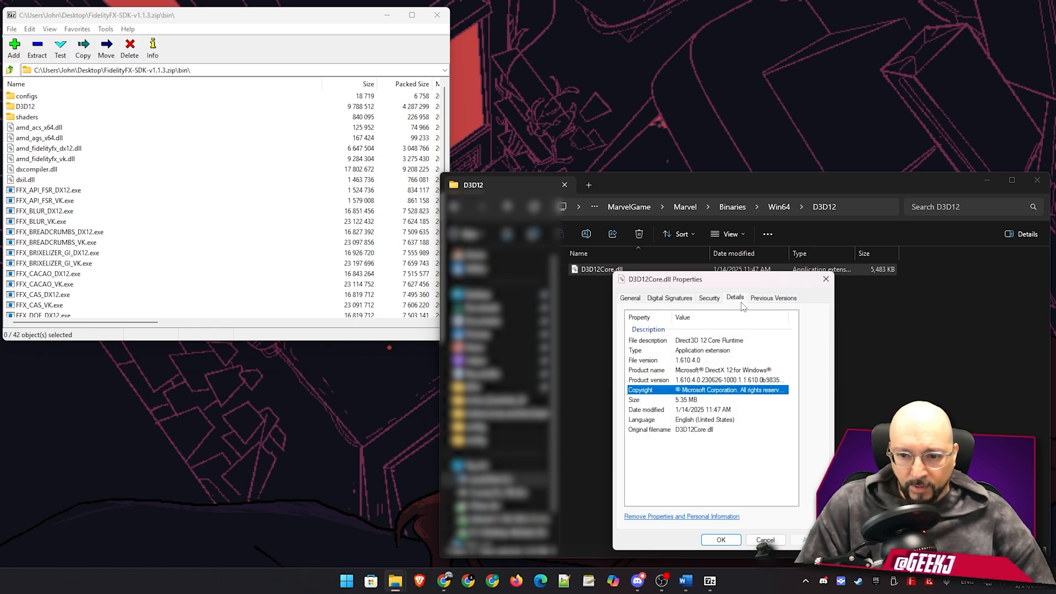
{"action": "mouse_move", "coordinate": [679, 370]}
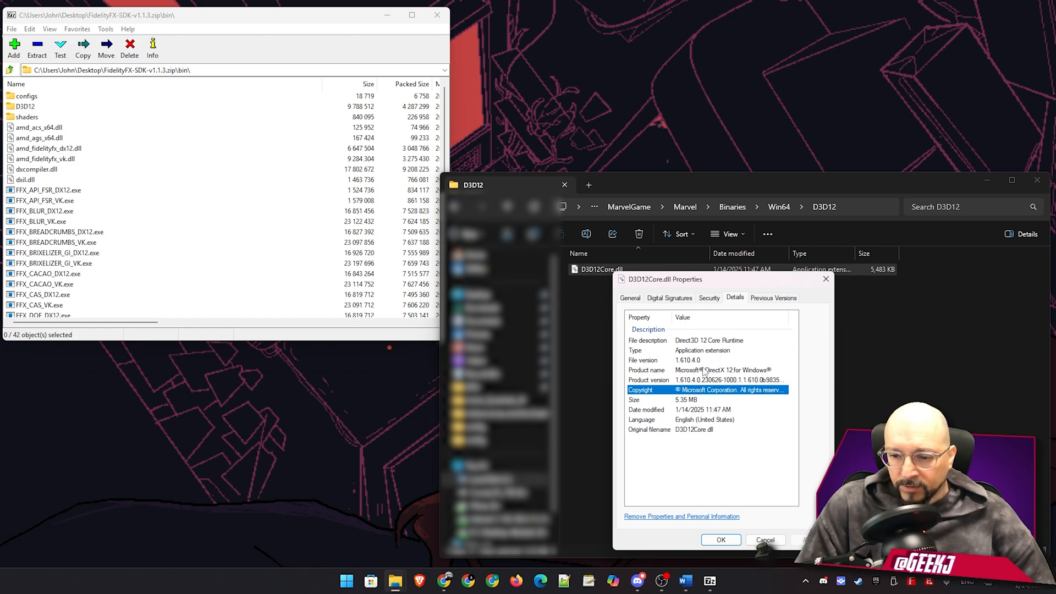
- Close the properties and bring up actions for D3D12Core.dll again
{"action": "left_click", "coordinate": [720, 539]}
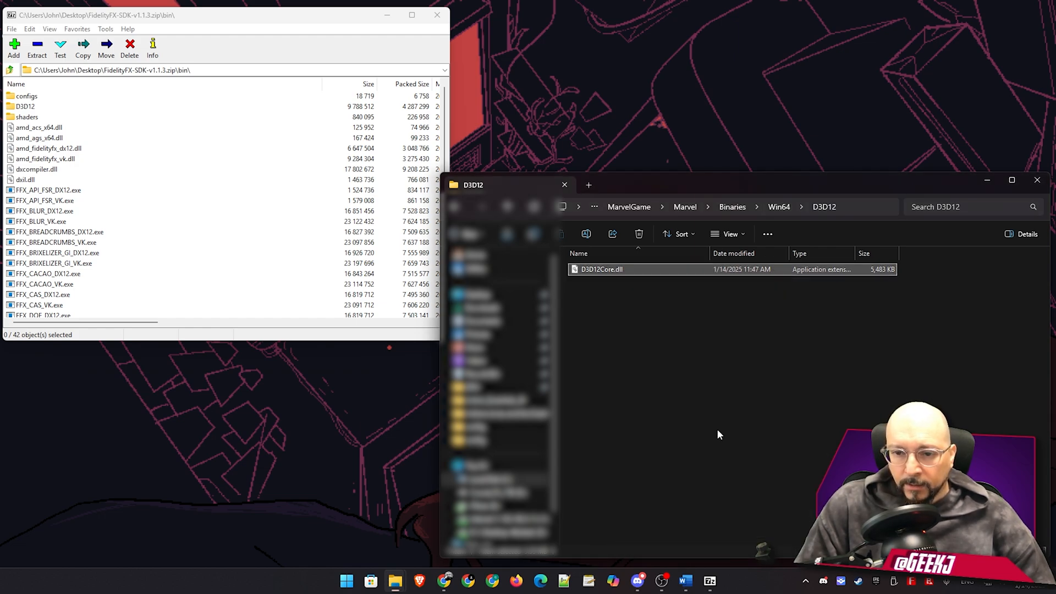
{"action": "right_click", "coordinate": [601, 268]}
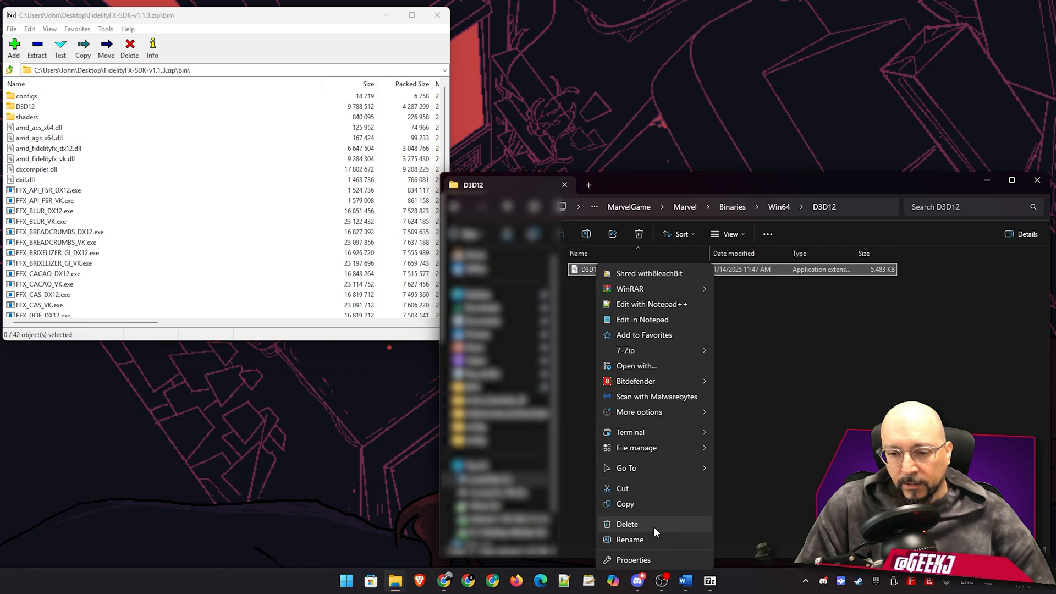
- Rename the original D3D12Core.dll by appending .backup
{"action": "left_click", "coordinate": [629, 539]}
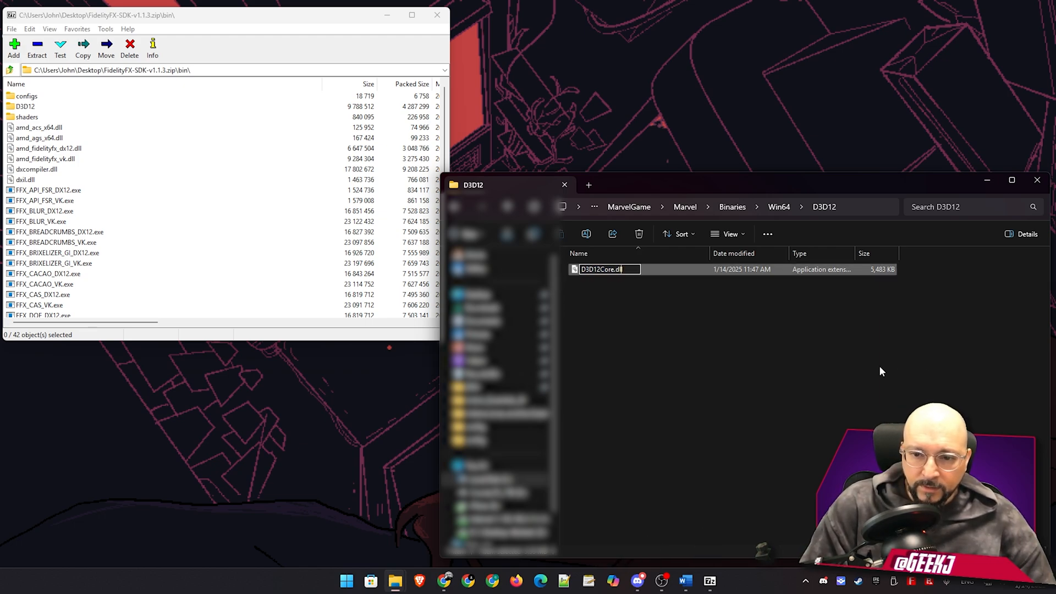
{"action": "type", "text": "."}
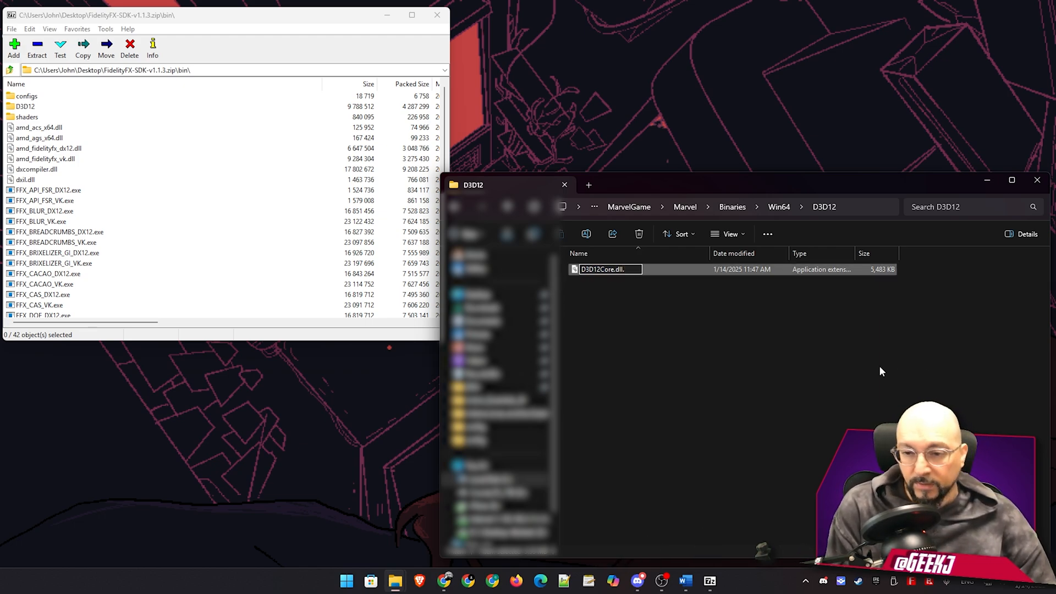
{"action": "type", "text": "backup"}
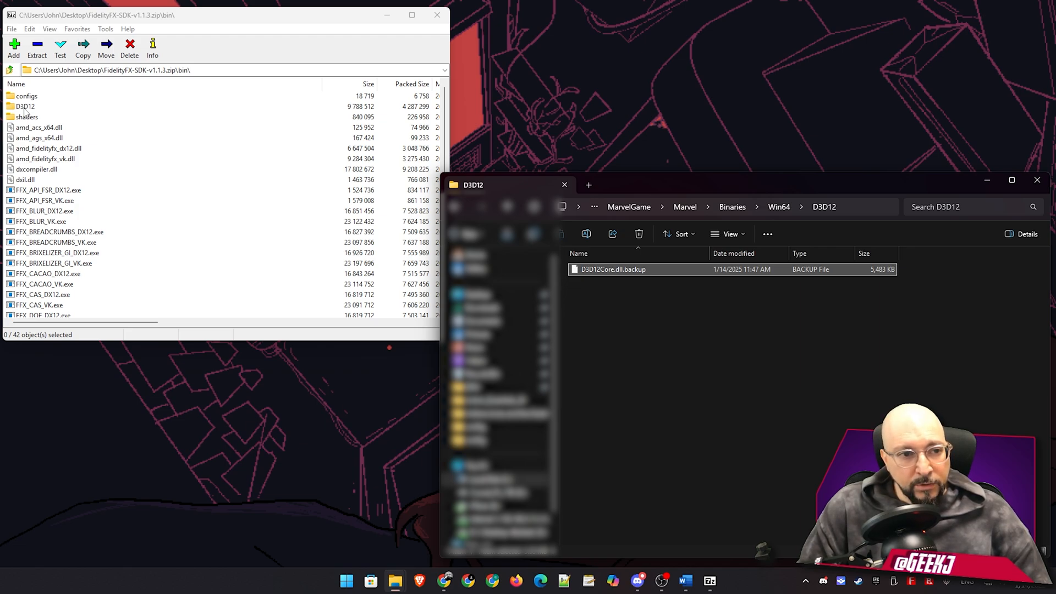
- Copy the SDK's D3D12Core.dll from the archive's D3D12 folder and check its Details version
{"action": "double_click", "coordinate": [25, 105]}
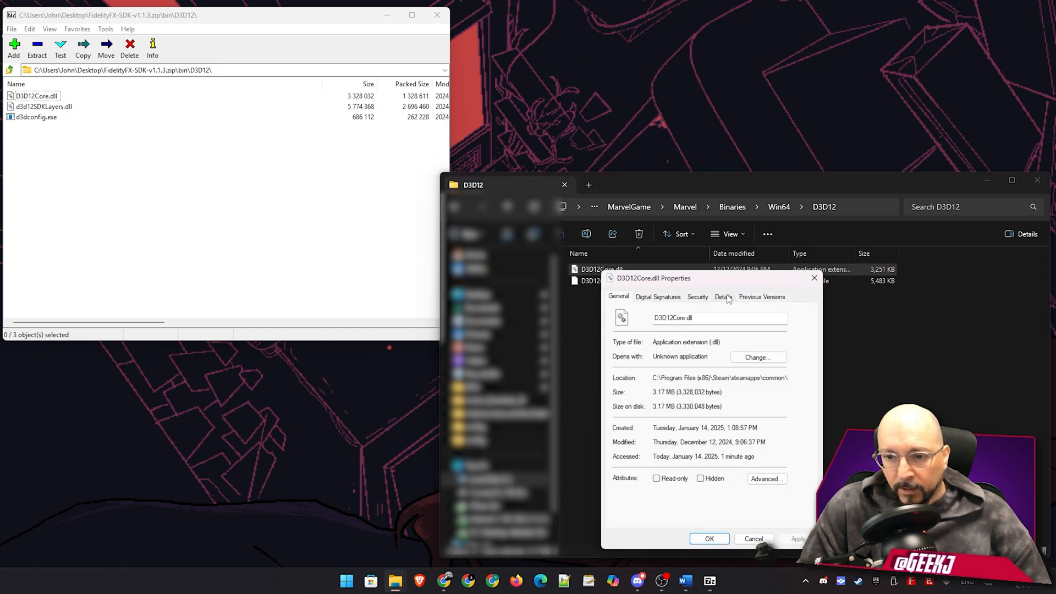
{"action": "left_click", "coordinate": [721, 296]}
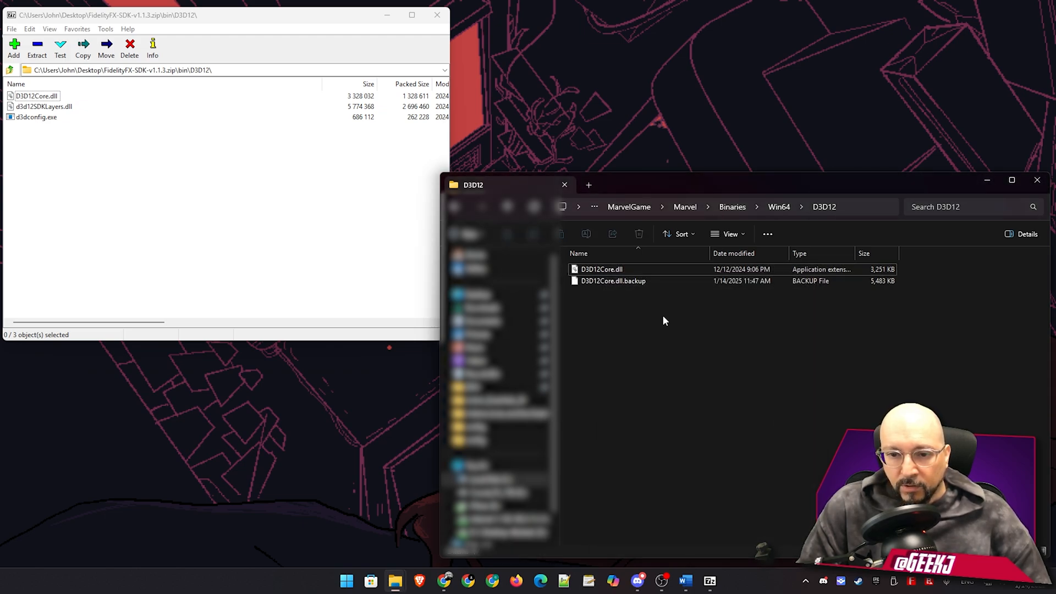
{"action": "mouse_move", "coordinate": [436, 14]}
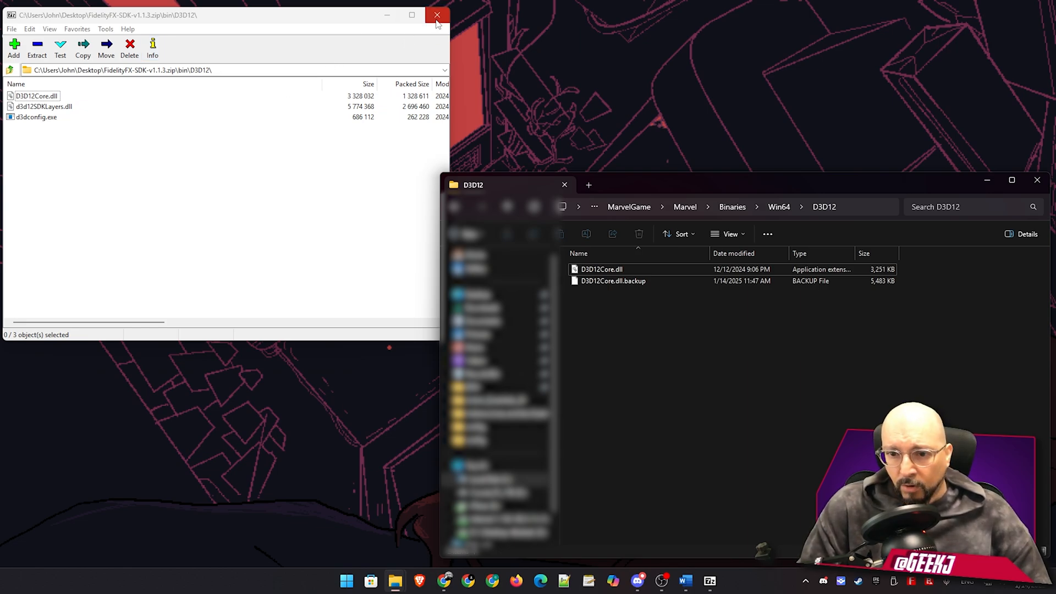
- Close the 7-Zip FidelityFX SDK archive window
{"action": "left_click", "coordinate": [437, 14]}
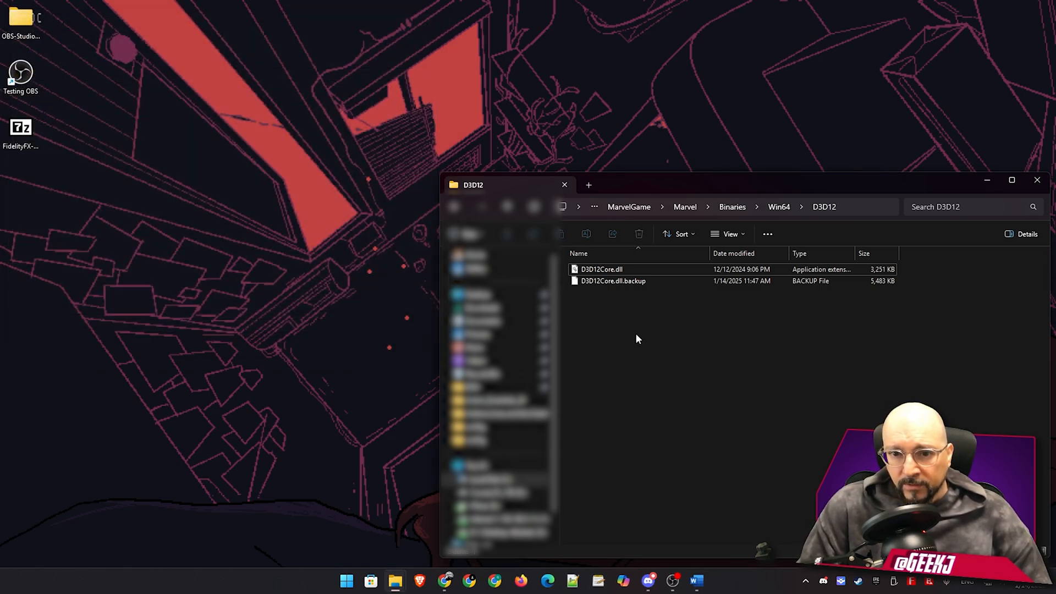
{"action": "mouse_move", "coordinate": [565, 335]}
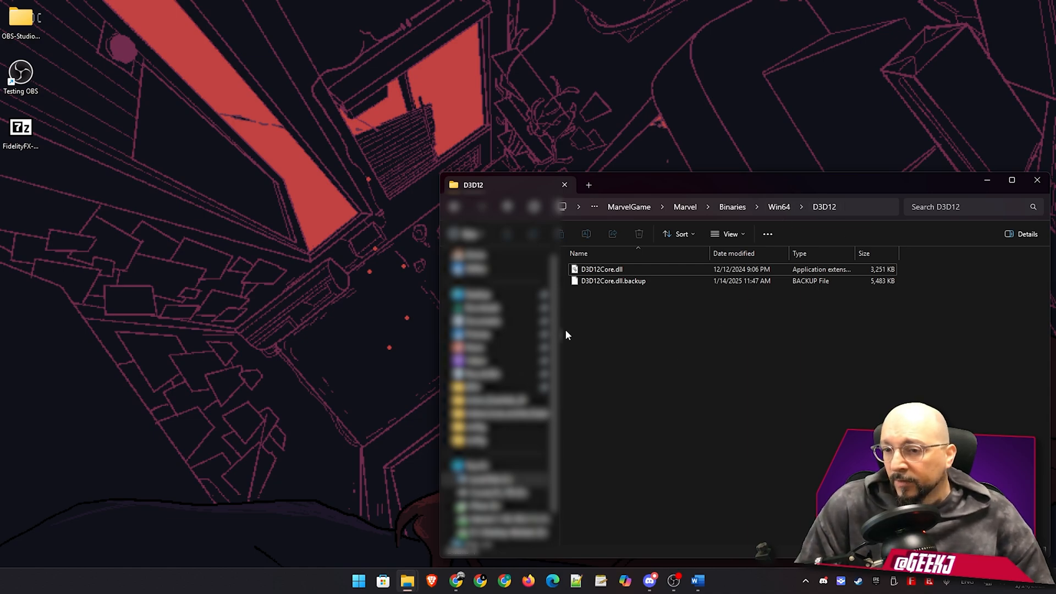
{"action": "mouse_move", "coordinate": [637, 304]}
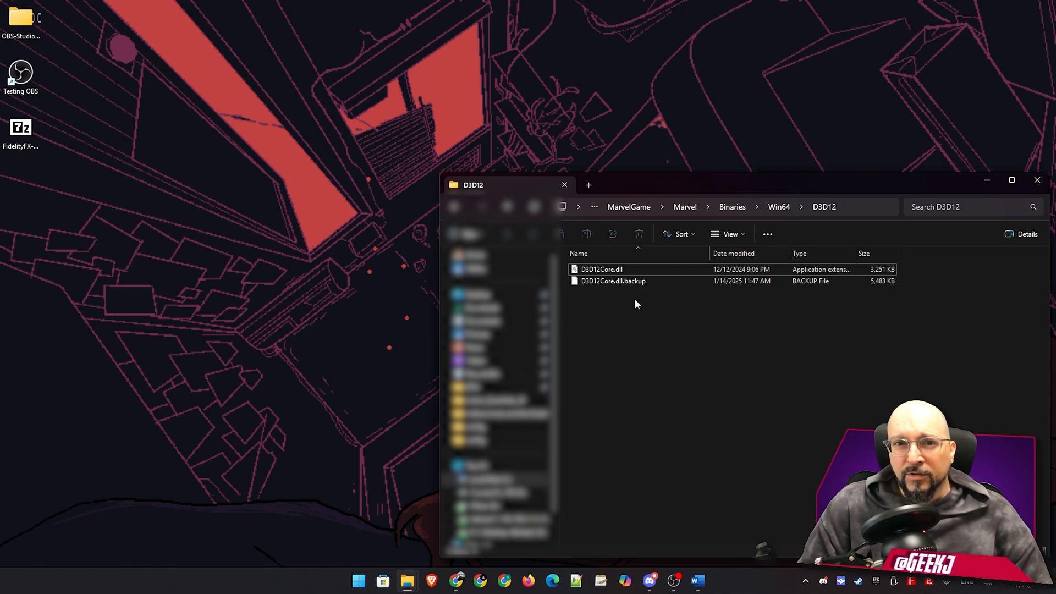
{"action": "mouse_move", "coordinate": [641, 345]}
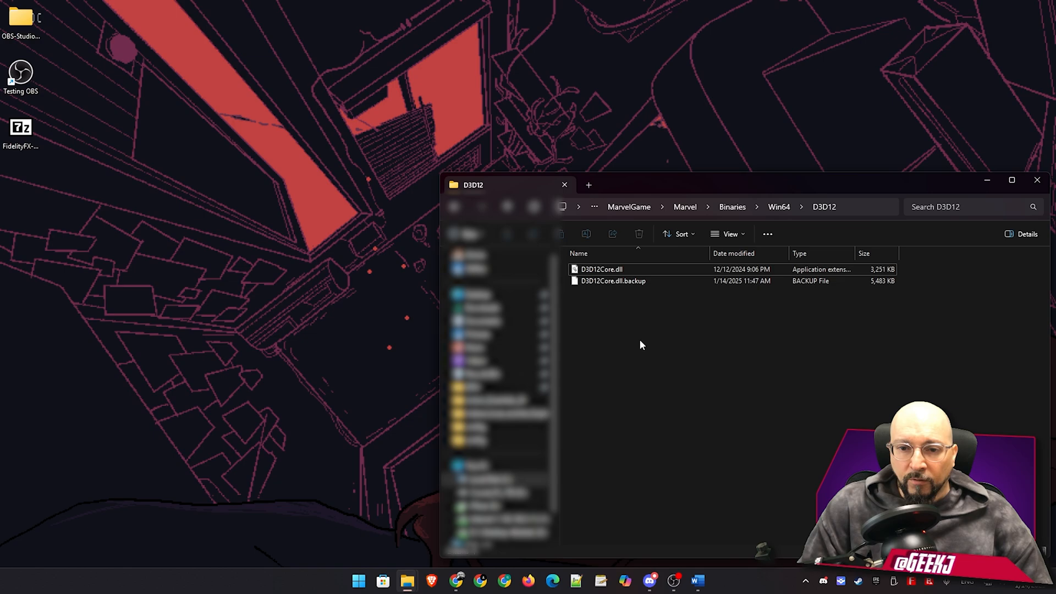
{"action": "mouse_move", "coordinate": [716, 323]}
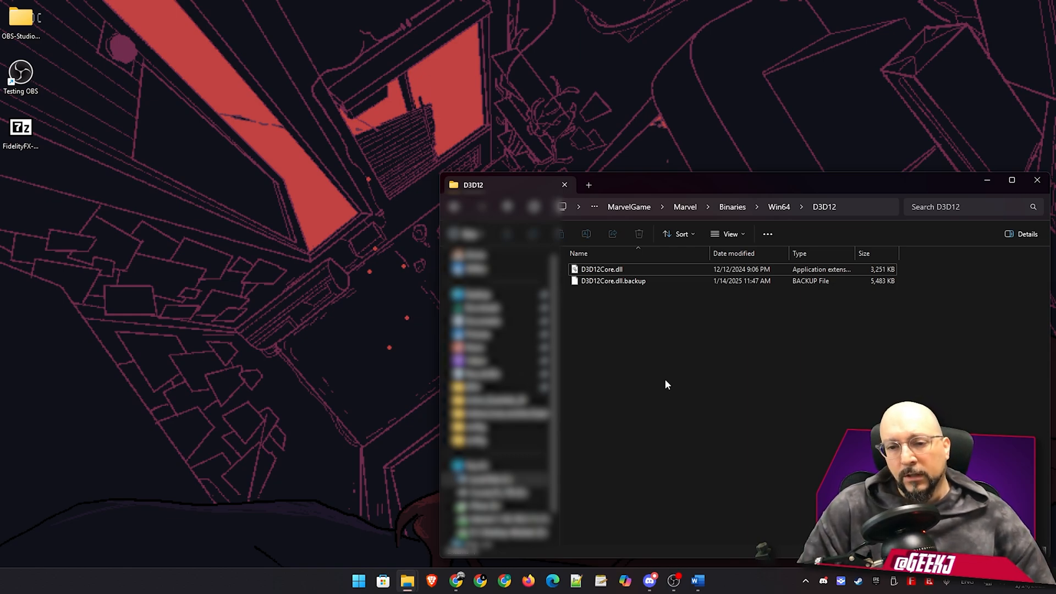
{"action": "mouse_move", "coordinate": [626, 131]}
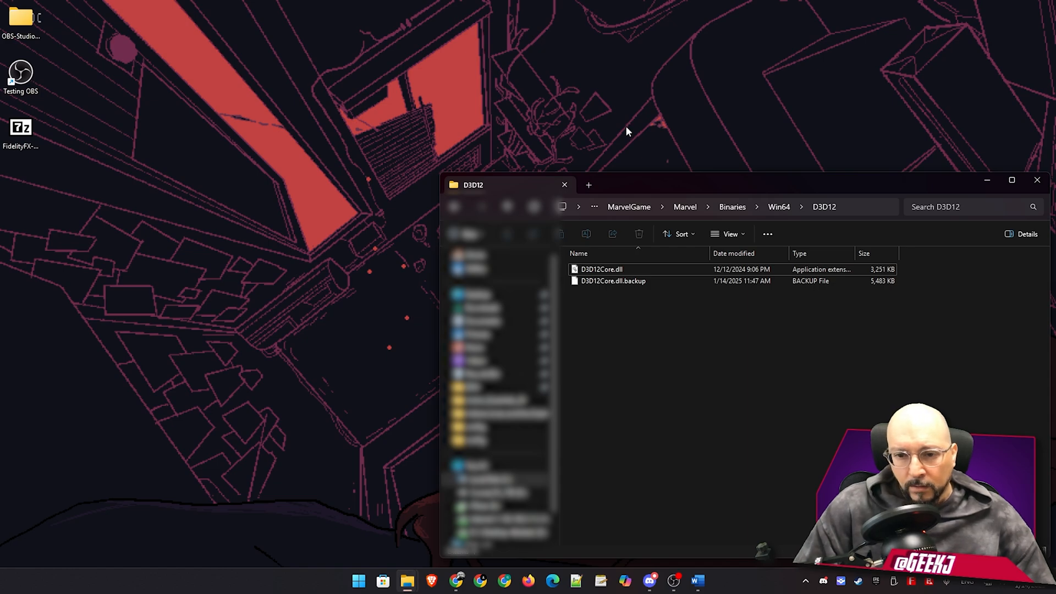
- Select D3D12Core.dll.backup and bring up its context actions to check the 5.35 MB backup
{"action": "left_click", "coordinate": [613, 280]}
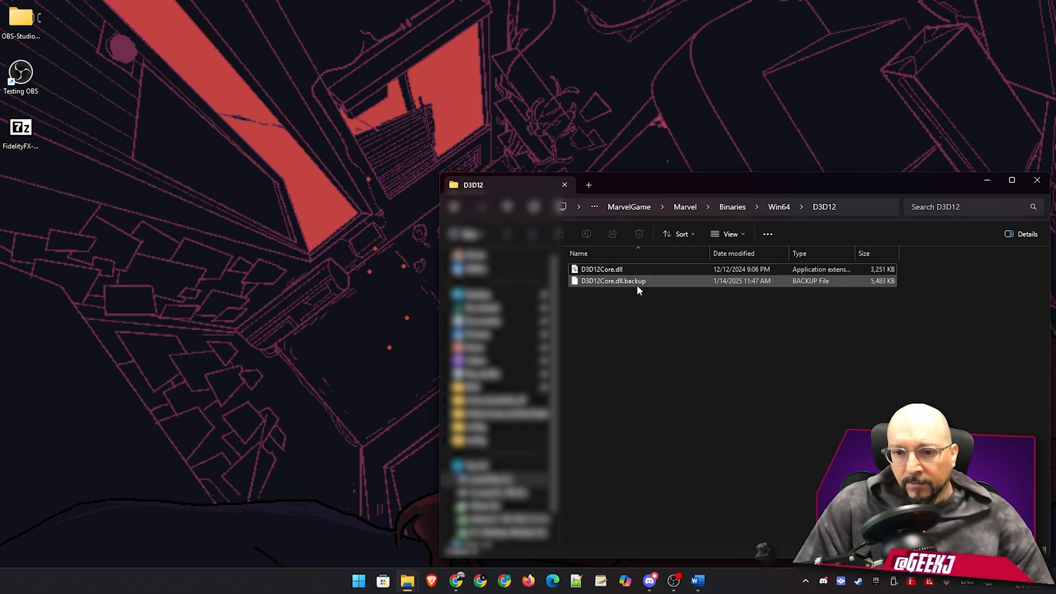
{"action": "right_click", "coordinate": [613, 280]}
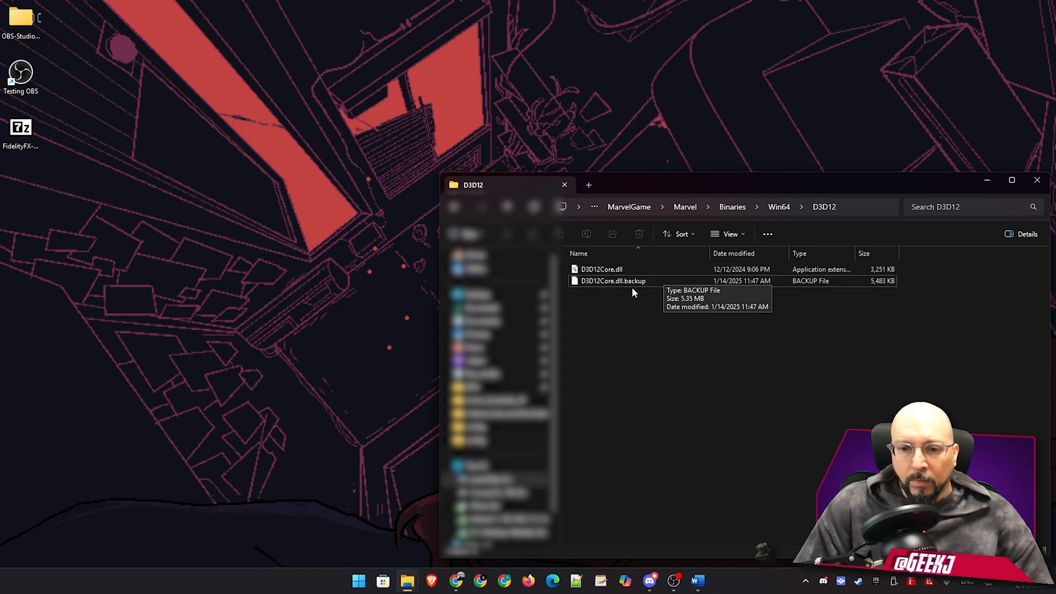
{"action": "right_click", "coordinate": [610, 281]}
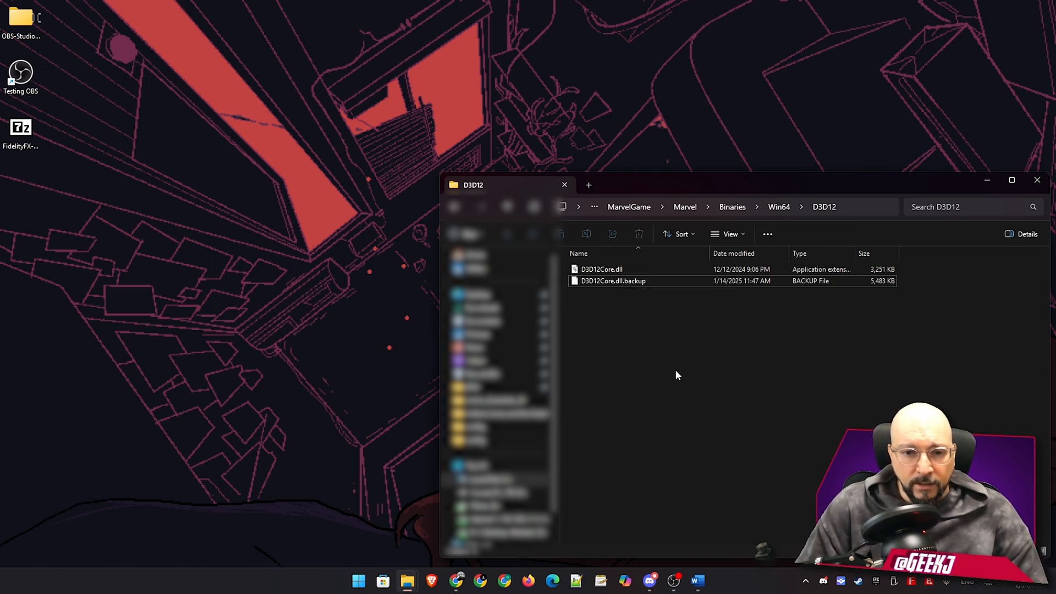
{"action": "mouse_move", "coordinate": [1038, 181]}
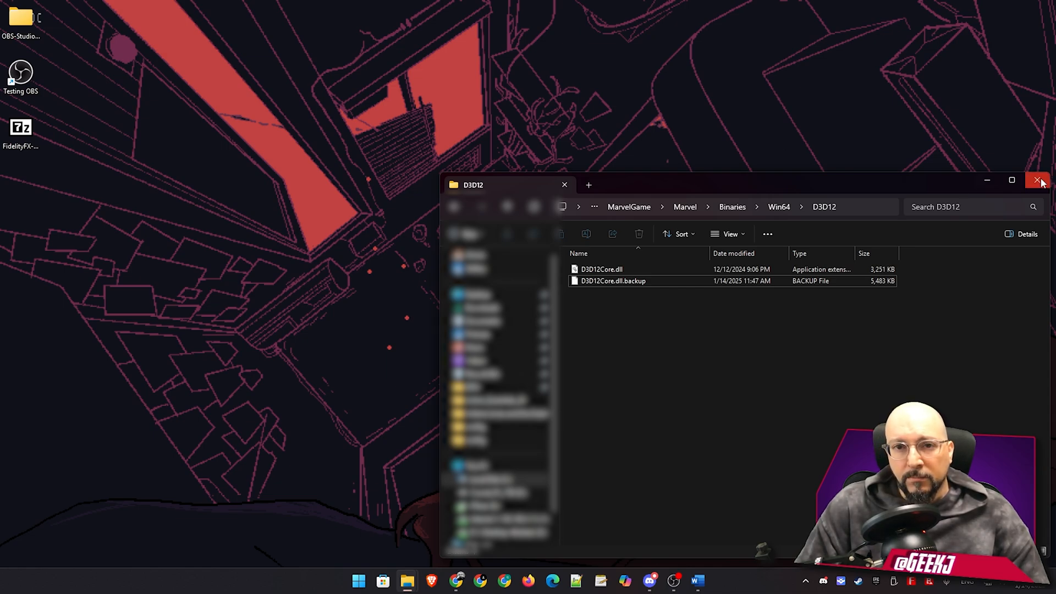
{"action": "mouse_move", "coordinate": [1040, 181]}
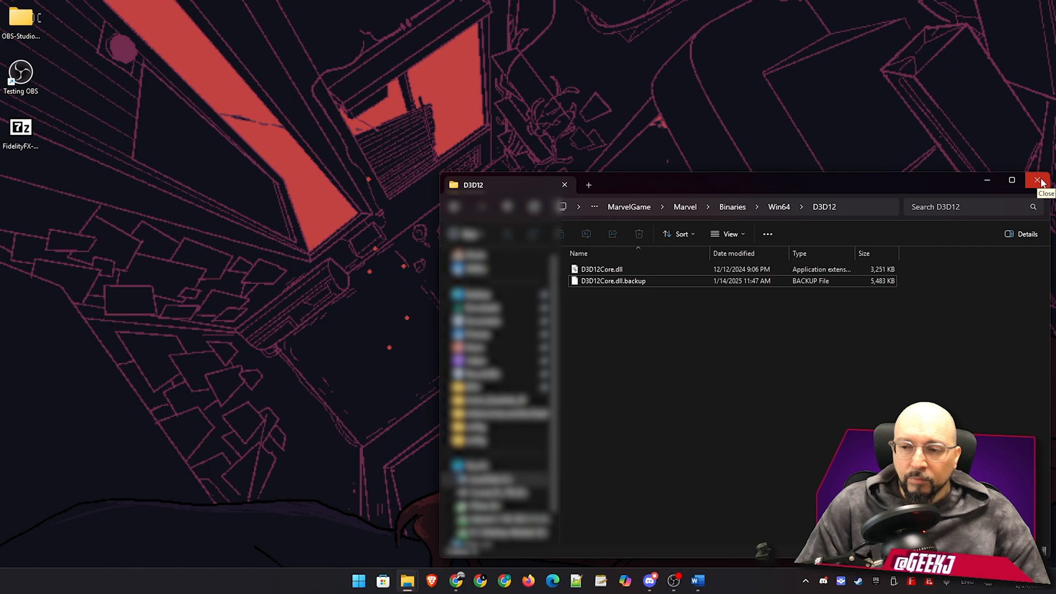
{"action": "mouse_move", "coordinate": [707, 377]}
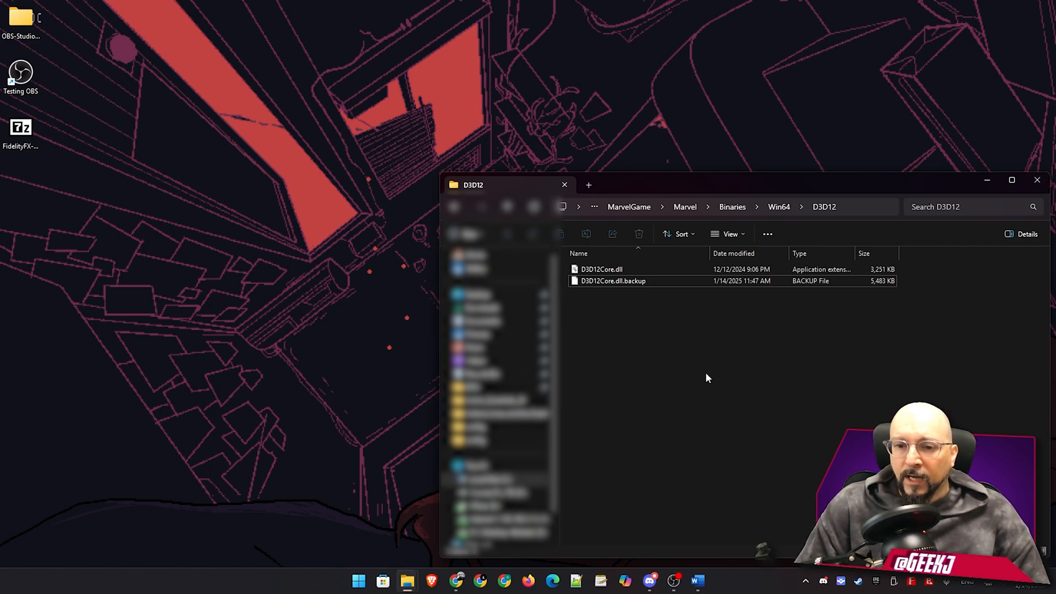
{"action": "mouse_move", "coordinate": [738, 401]}
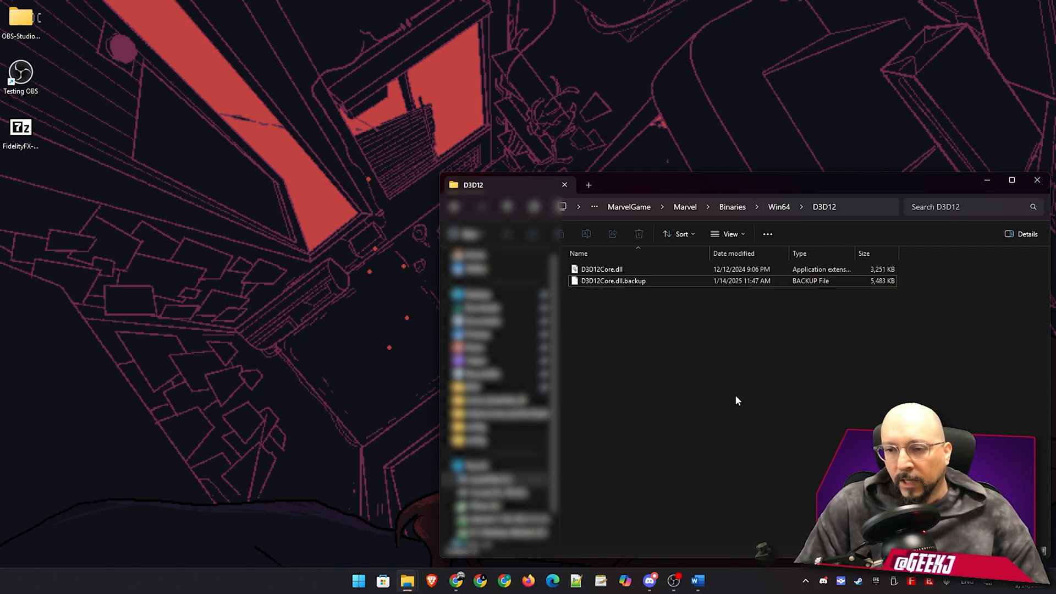
{"action": "mouse_move", "coordinate": [689, 313]}
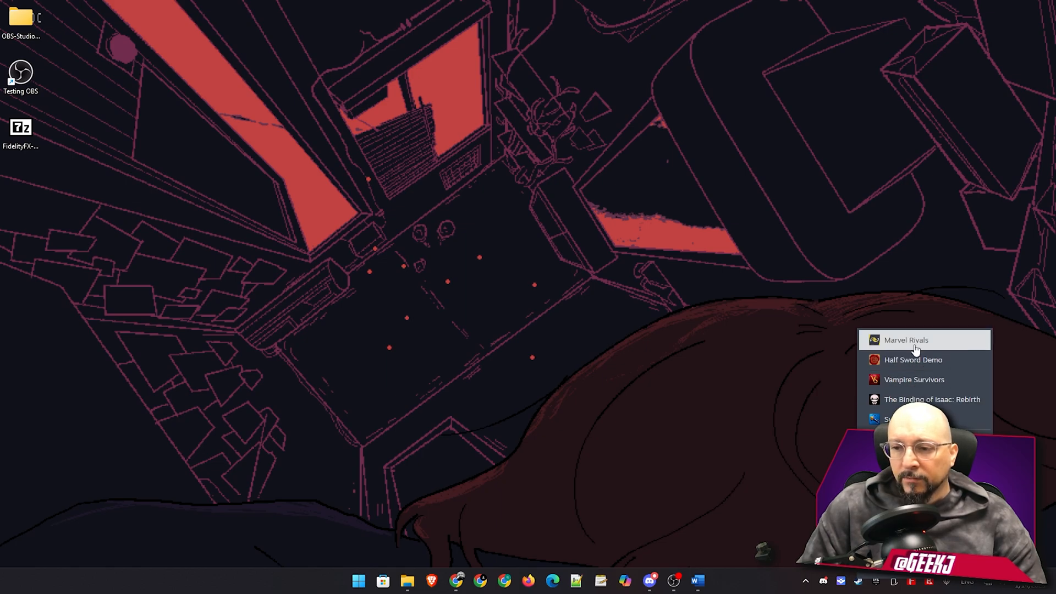
- Launch Marvel Rivals from the Steam tray menu and let it reach the home screen
{"action": "left_click", "coordinate": [906, 340]}
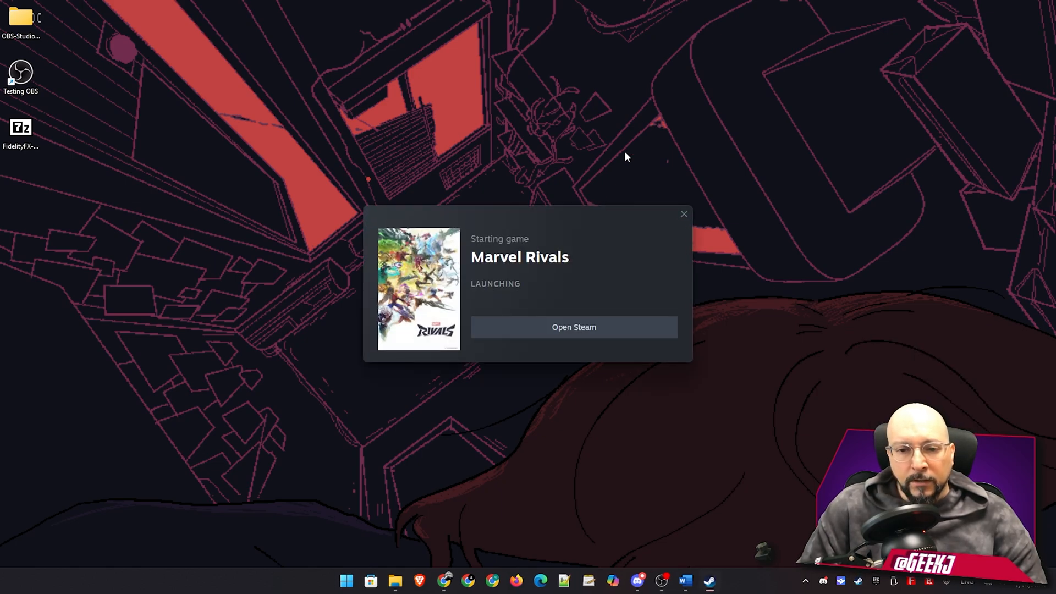
{"action": "left_click", "coordinate": [683, 215]}
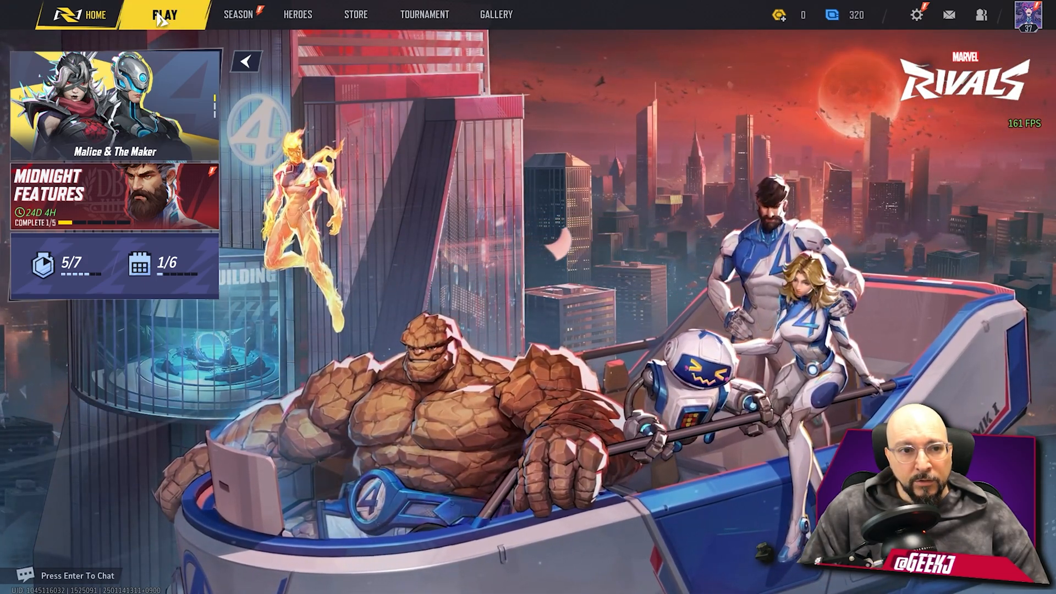
- Enter the Practice Range with Mister Fantastic confirmed as the hero
{"action": "left_click", "coordinate": [165, 15]}
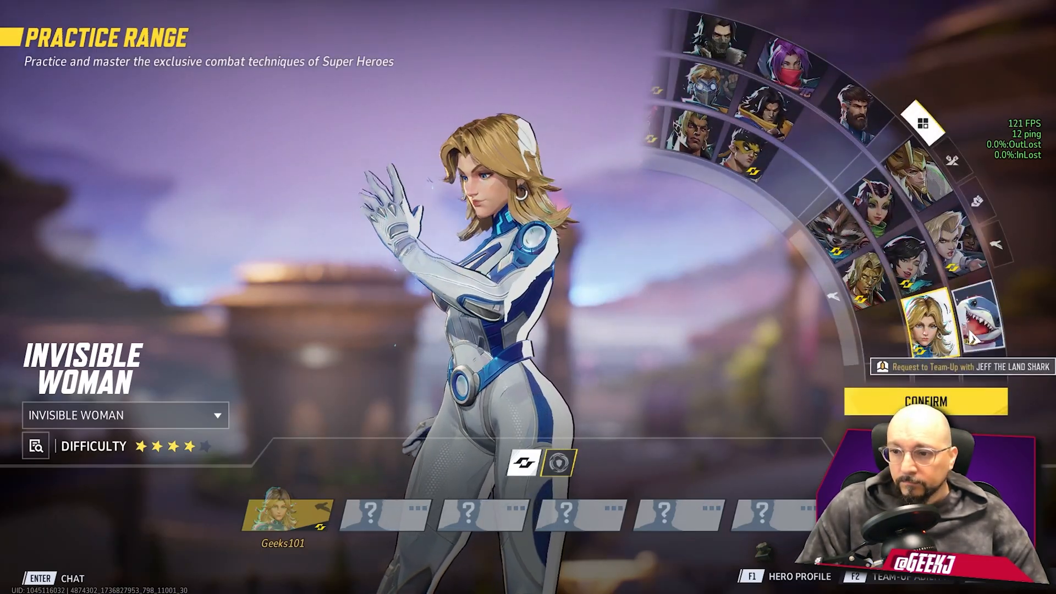
{"action": "left_click", "coordinate": [850, 105]}
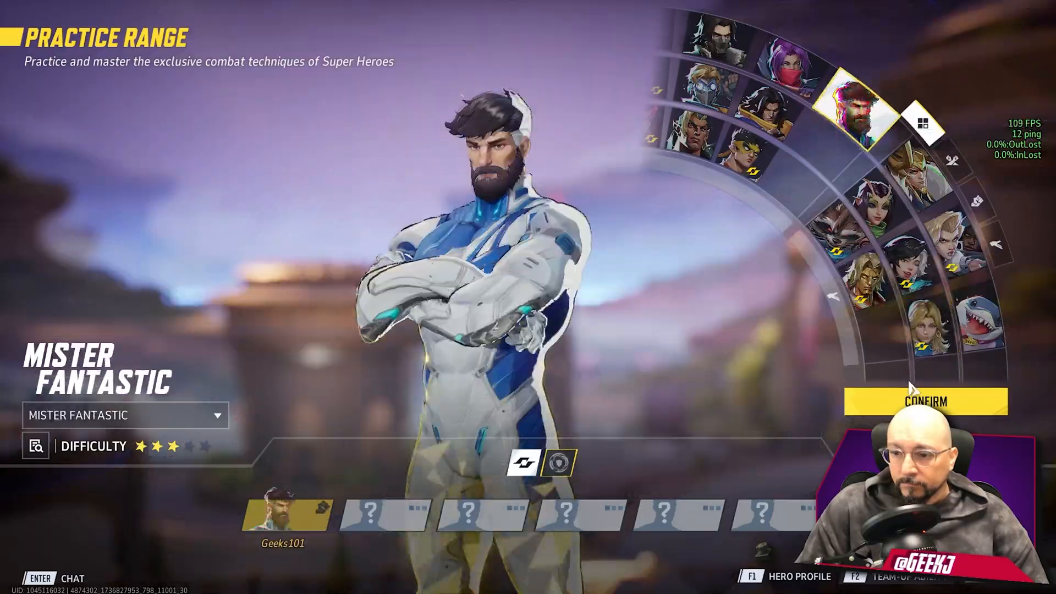
{"action": "left_click", "coordinate": [923, 401]}
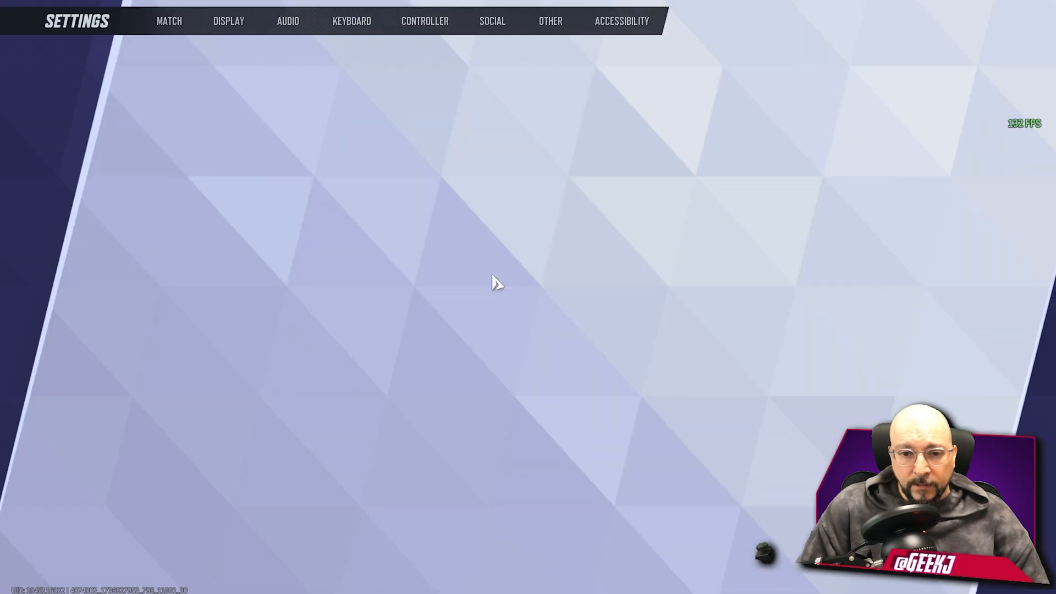
- Set Anti-Aliasing and Super Resolution Type to AMD FSR with Super Resolution Mode Native
{"action": "left_click", "coordinate": [228, 20]}
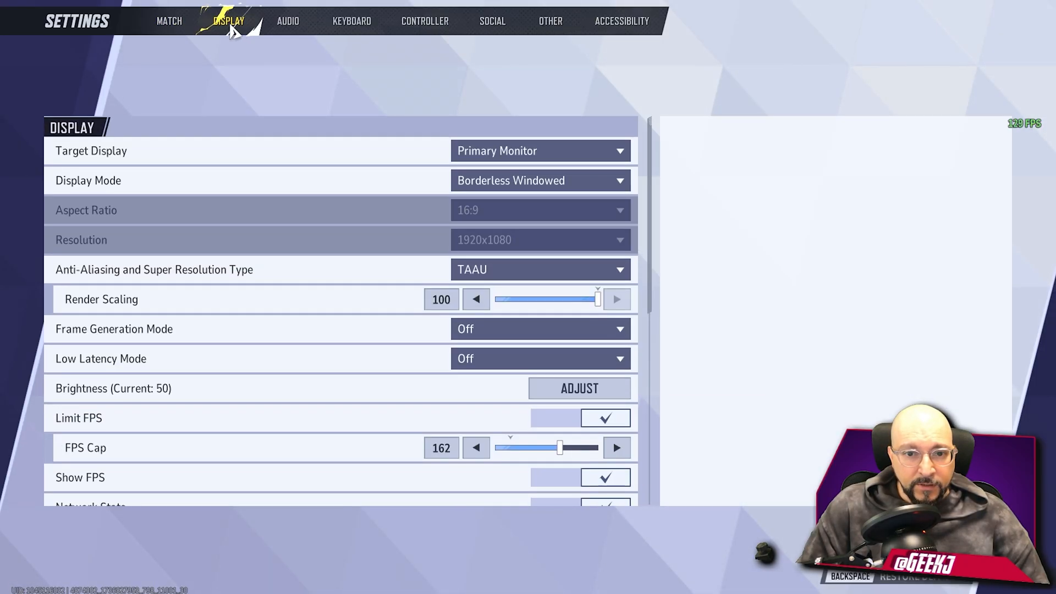
{"action": "left_click", "coordinate": [539, 268]}
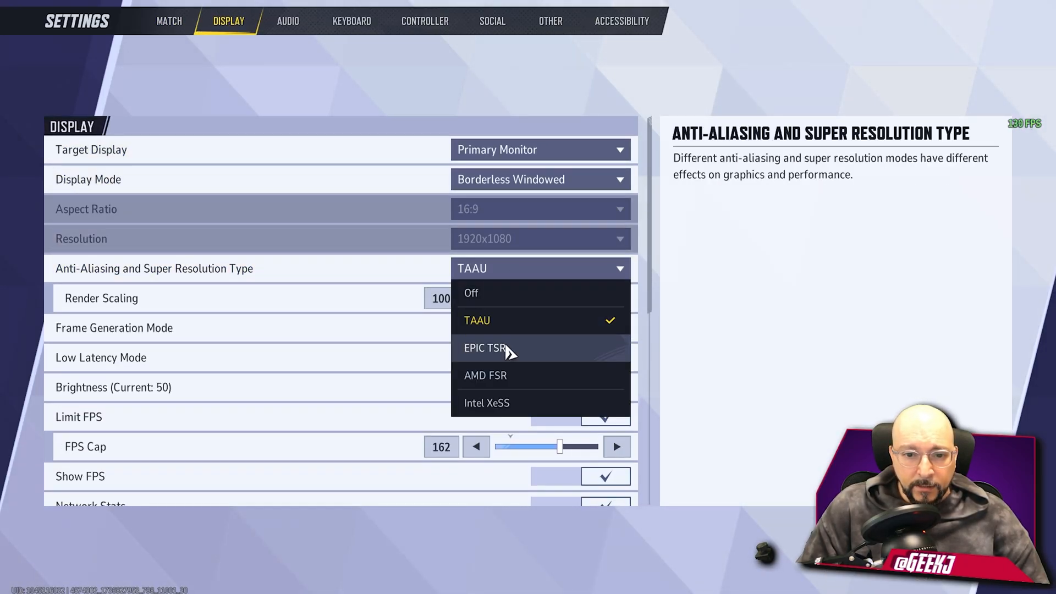
{"action": "left_click", "coordinate": [486, 376]}
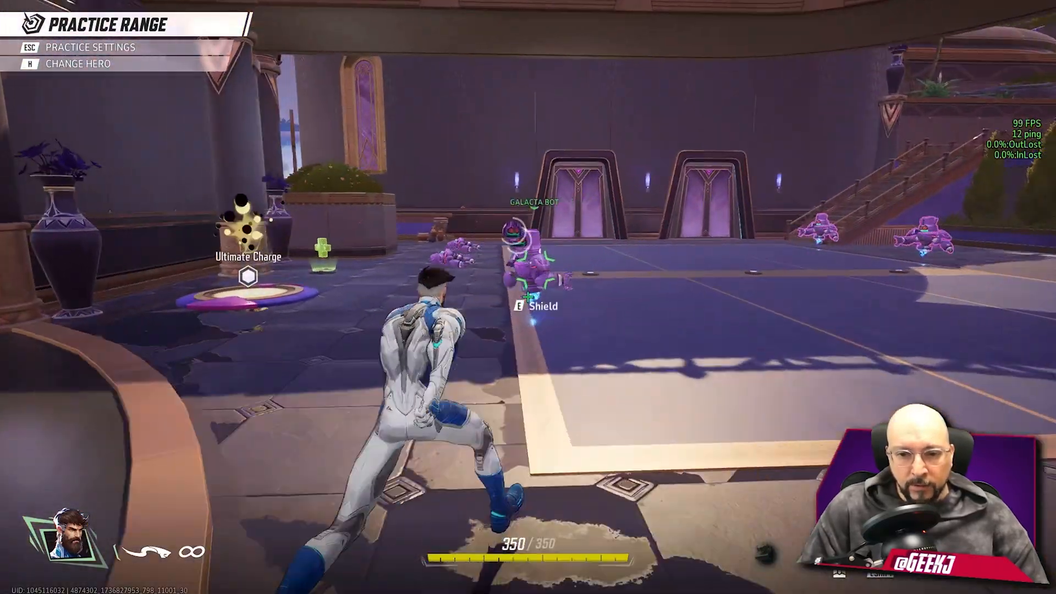
{"action": "key", "text": "Escape"}
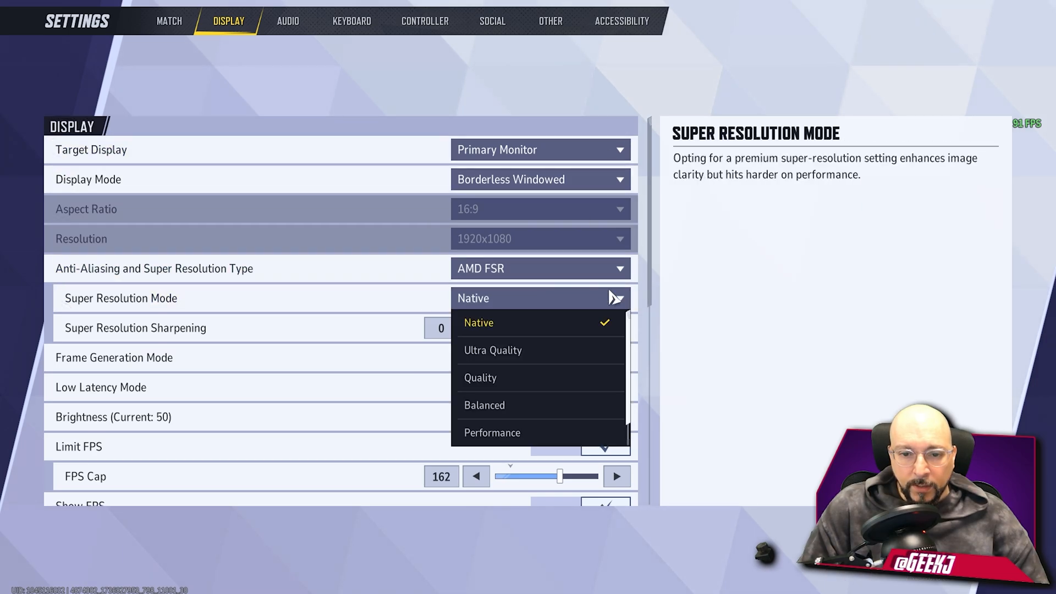
{"action": "left_click", "coordinate": [479, 377]}
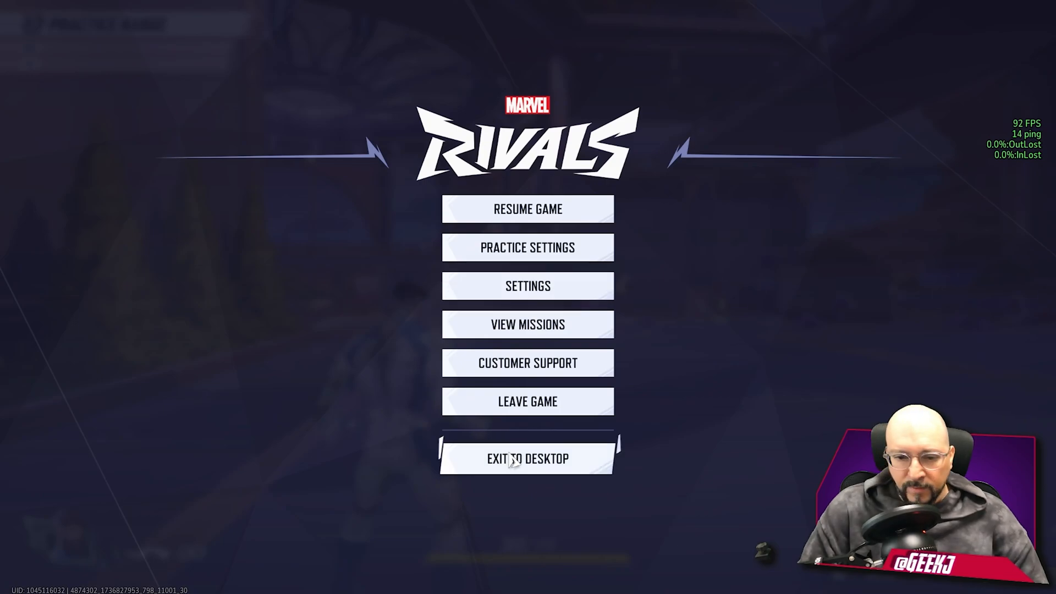
- Exit Marvel Rivals to the desktop and confirm the quit
{"action": "left_click", "coordinate": [527, 458]}
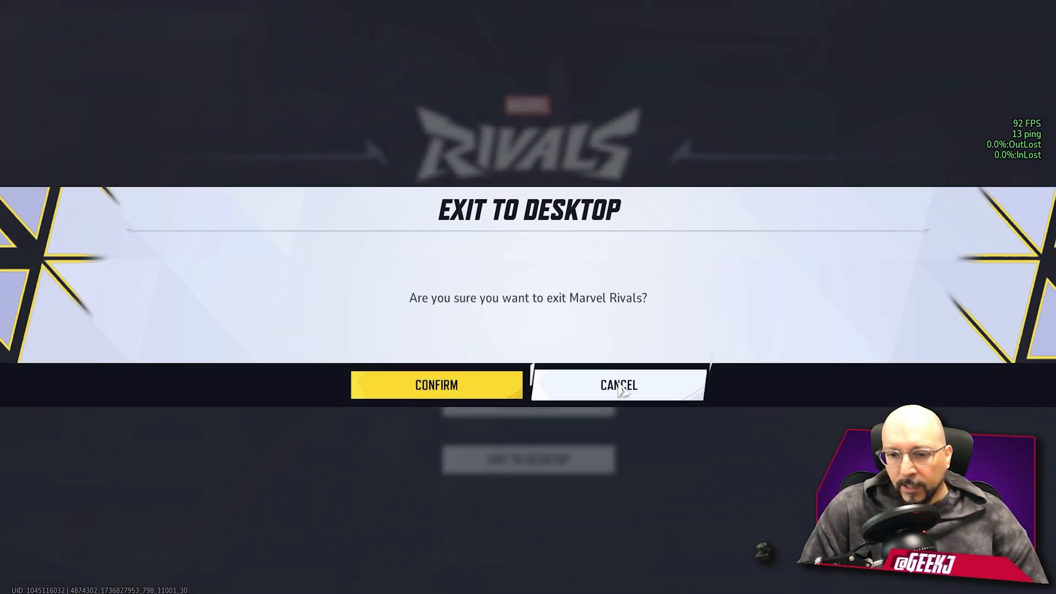
{"action": "left_click", "coordinate": [436, 385]}
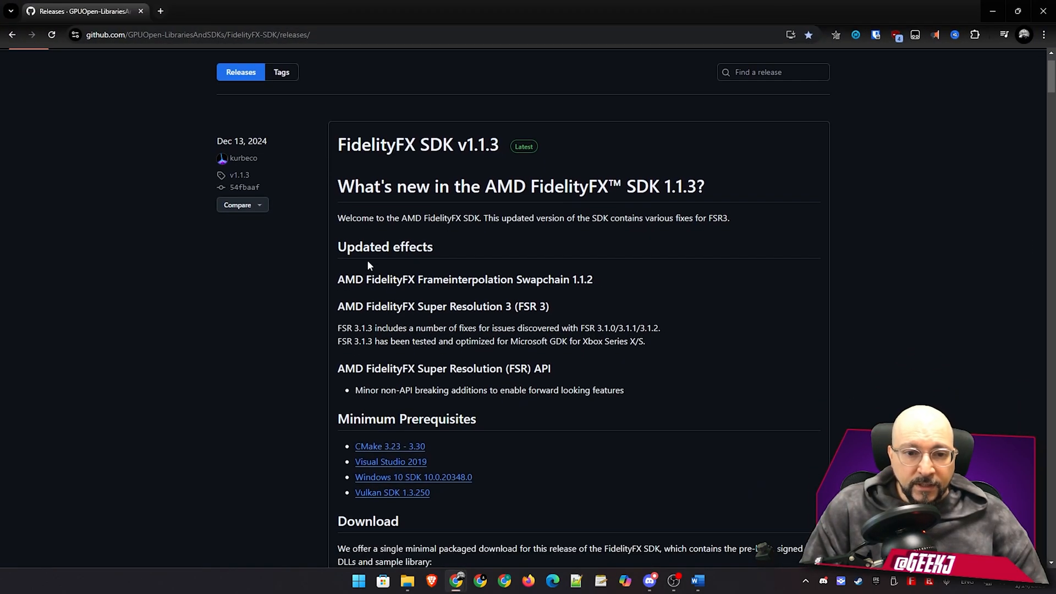
{"action": "mouse_move", "coordinate": [325, 242]}
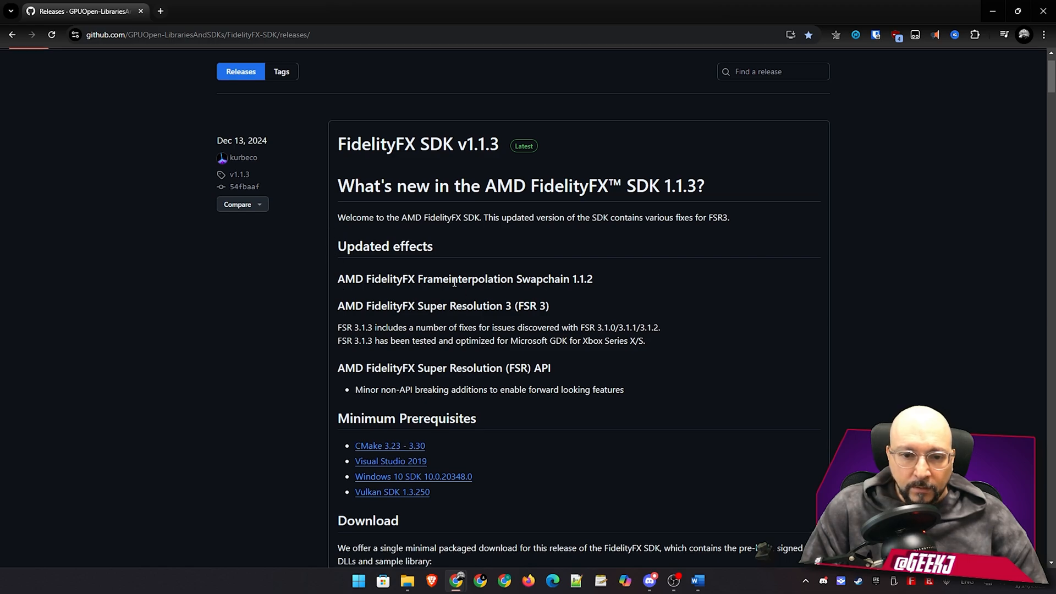
{"action": "scroll", "scroll_direction": "down", "scroll_amount": 3}
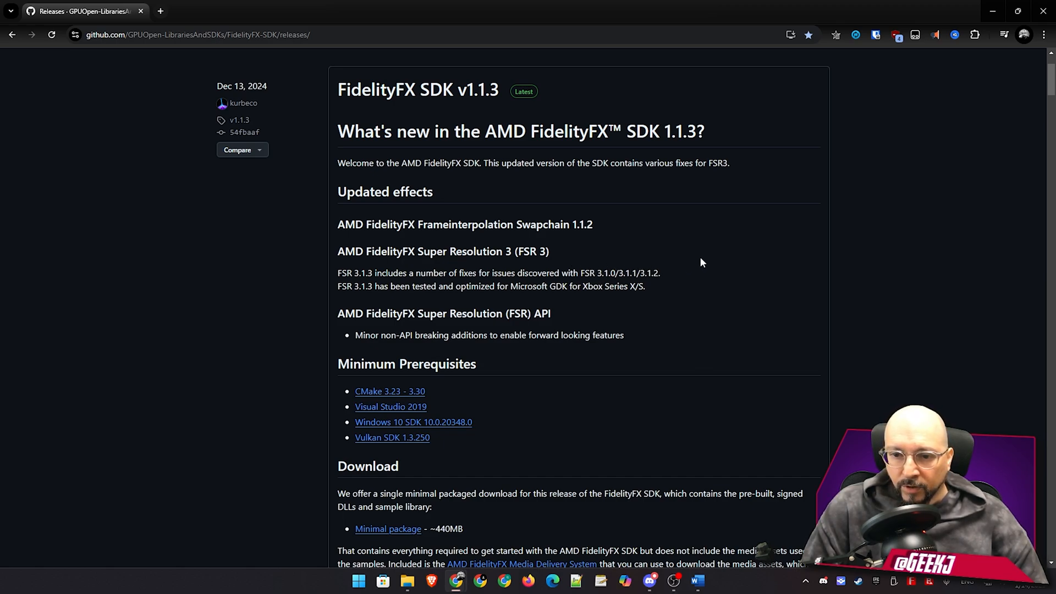
{"action": "left_click_drag", "start_coordinate": [354, 286], "coordinate": [453, 286]}
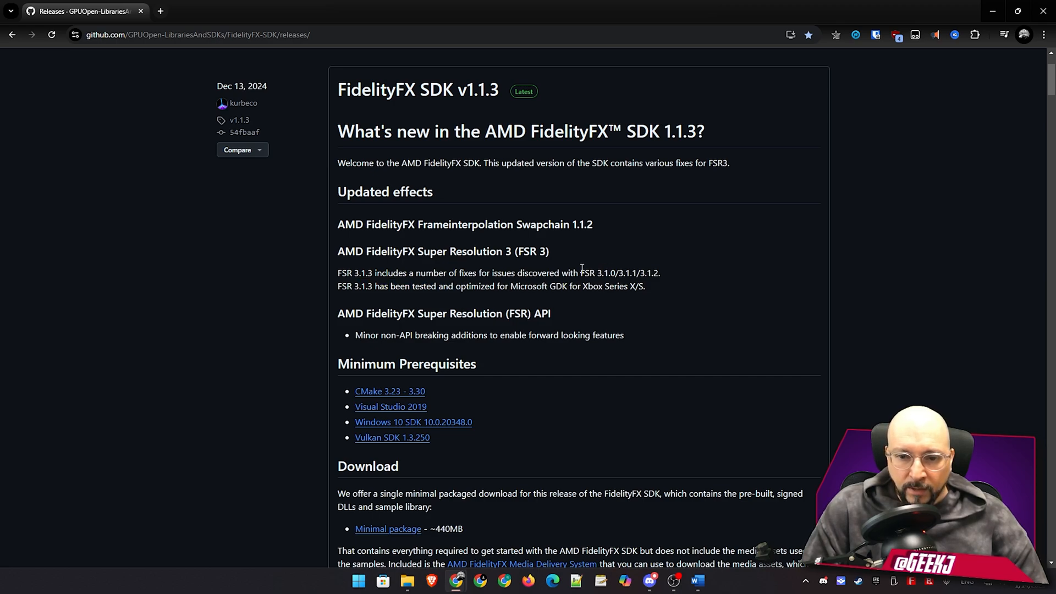
{"action": "mouse_move", "coordinate": [394, 301]}
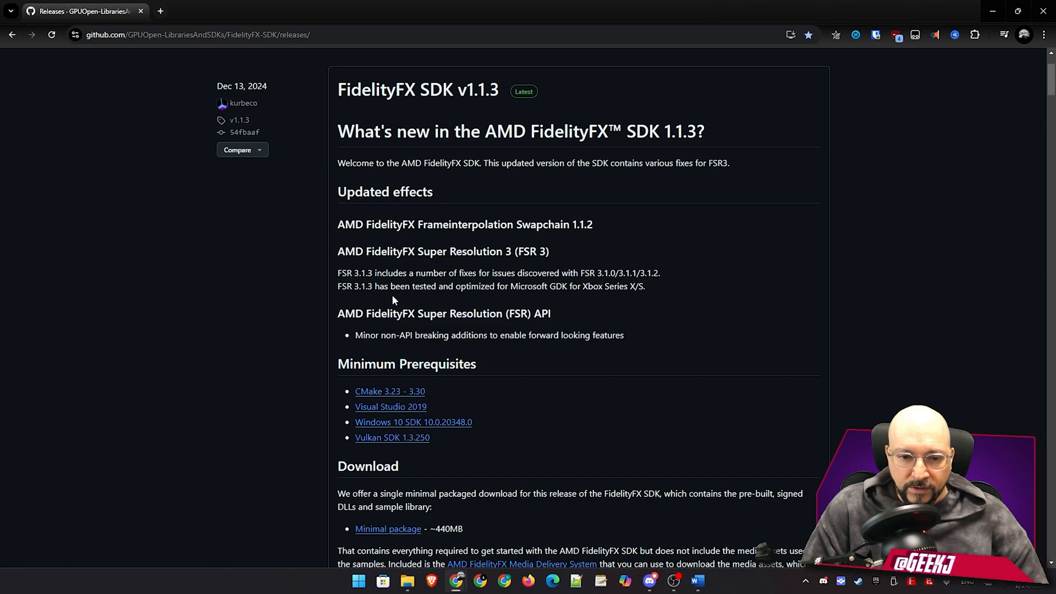
{"action": "scroll", "scroll_direction": "down", "scroll_amount": 3}
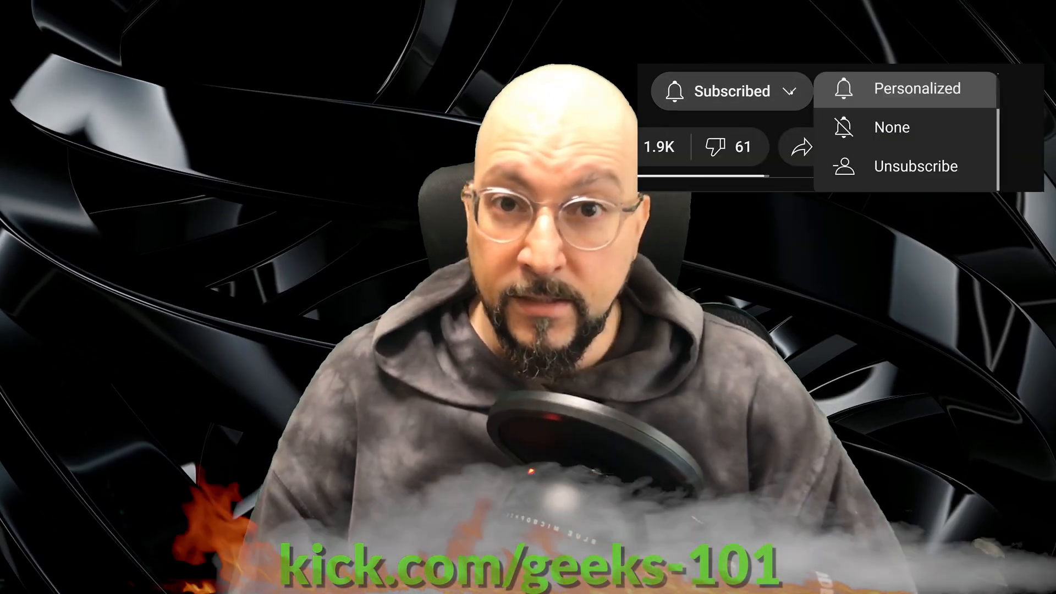
{"action": "left_click", "coordinate": [916, 88]}
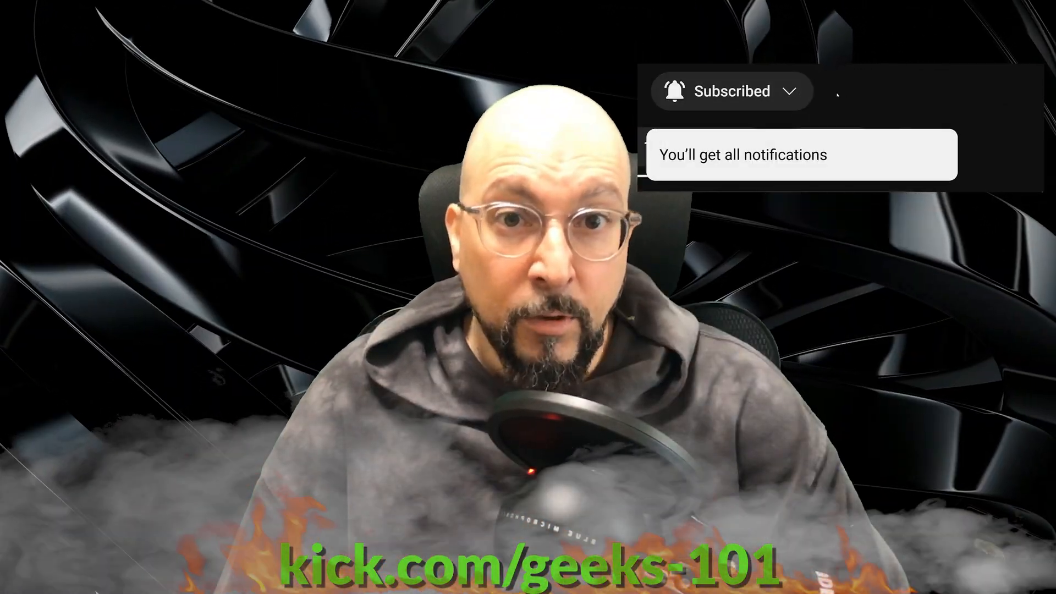